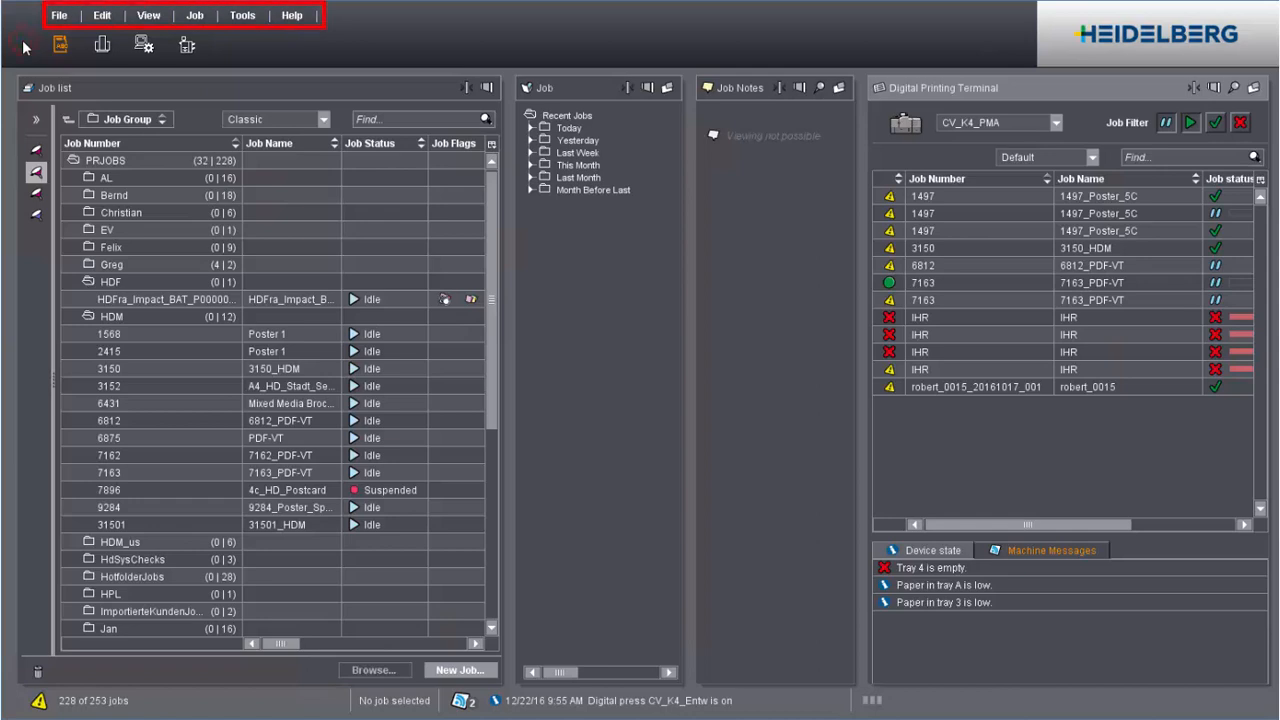
mouse_move(25, 52)
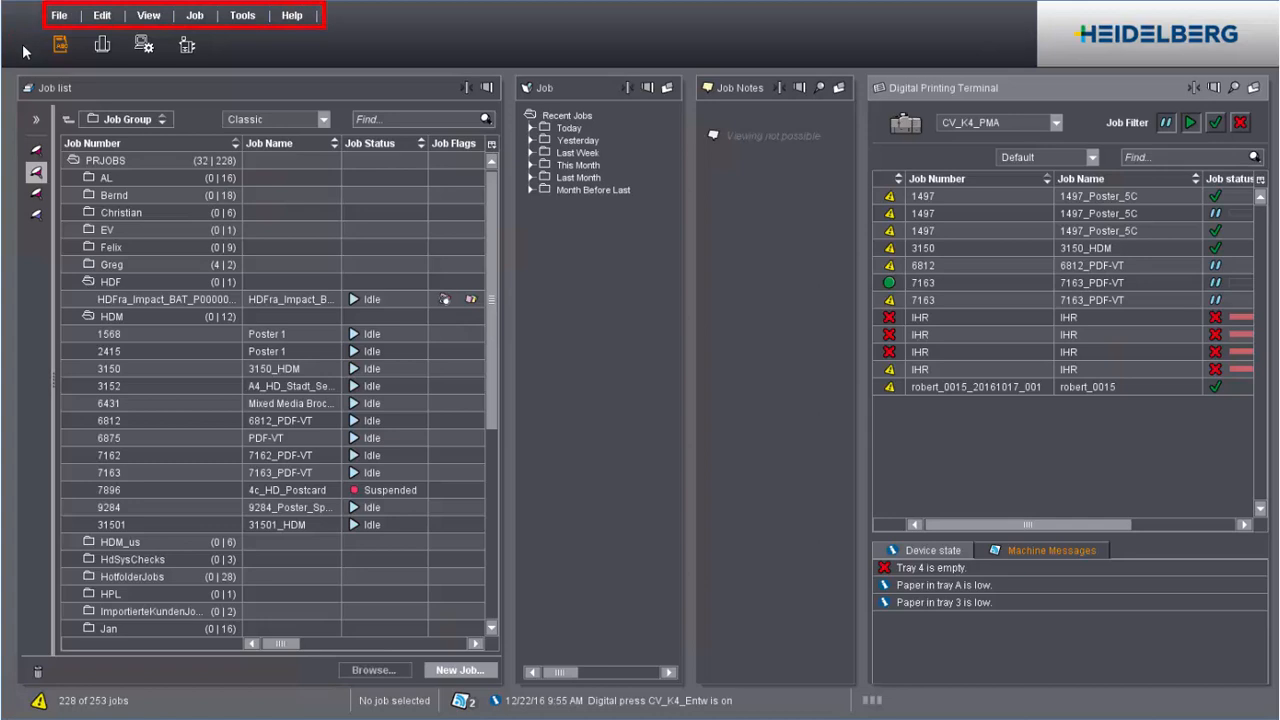
Browse the processing queues, administration and digital printing terminal workspaces, then return to the job list
click(103, 45)
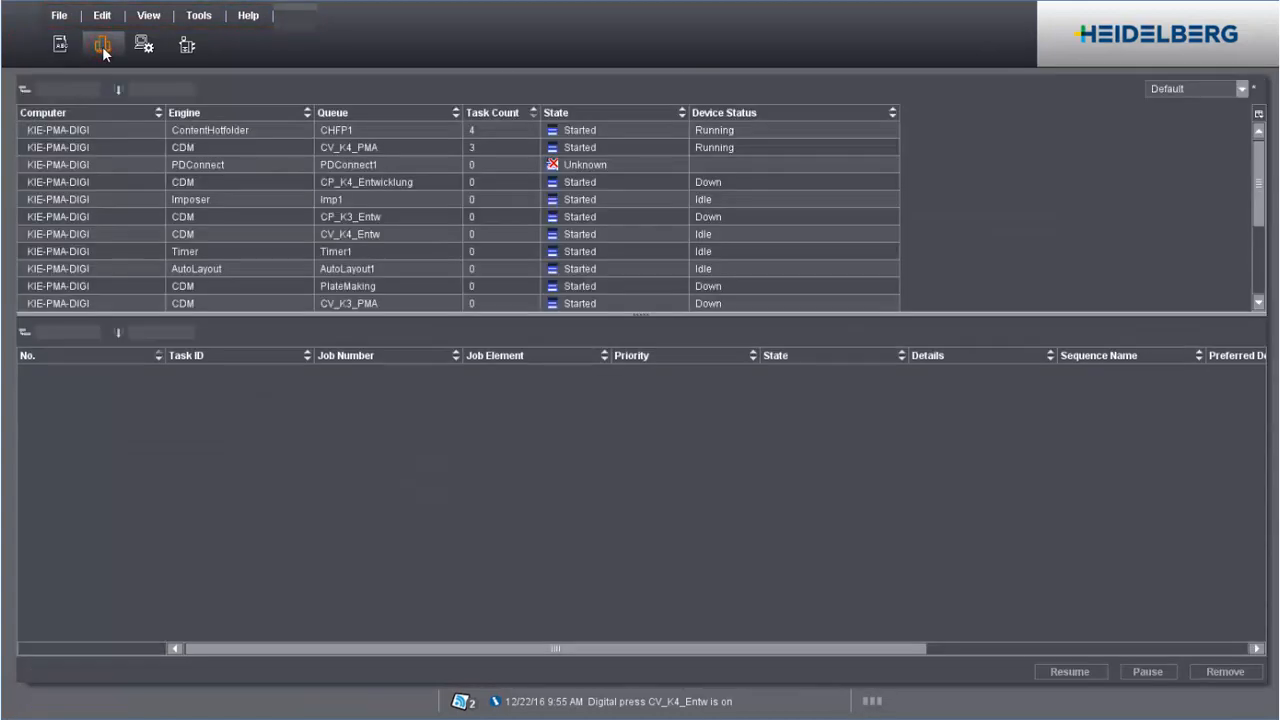
click(187, 44)
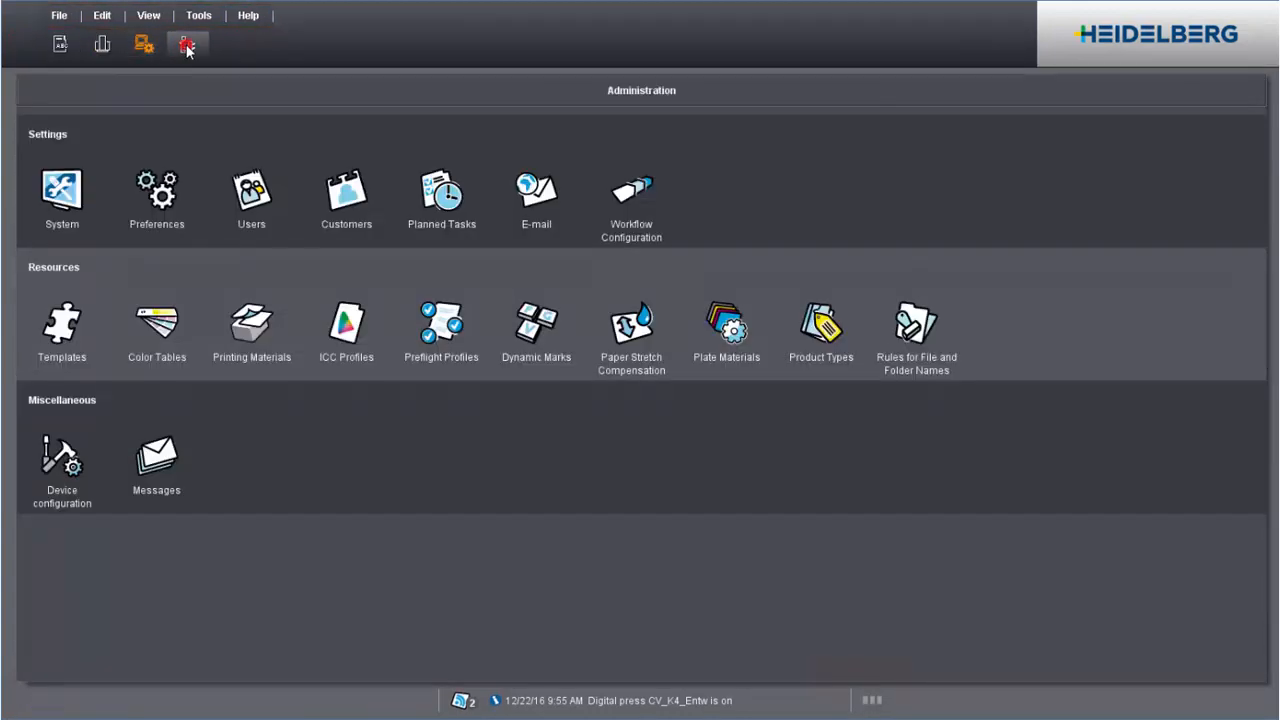
click(59, 44)
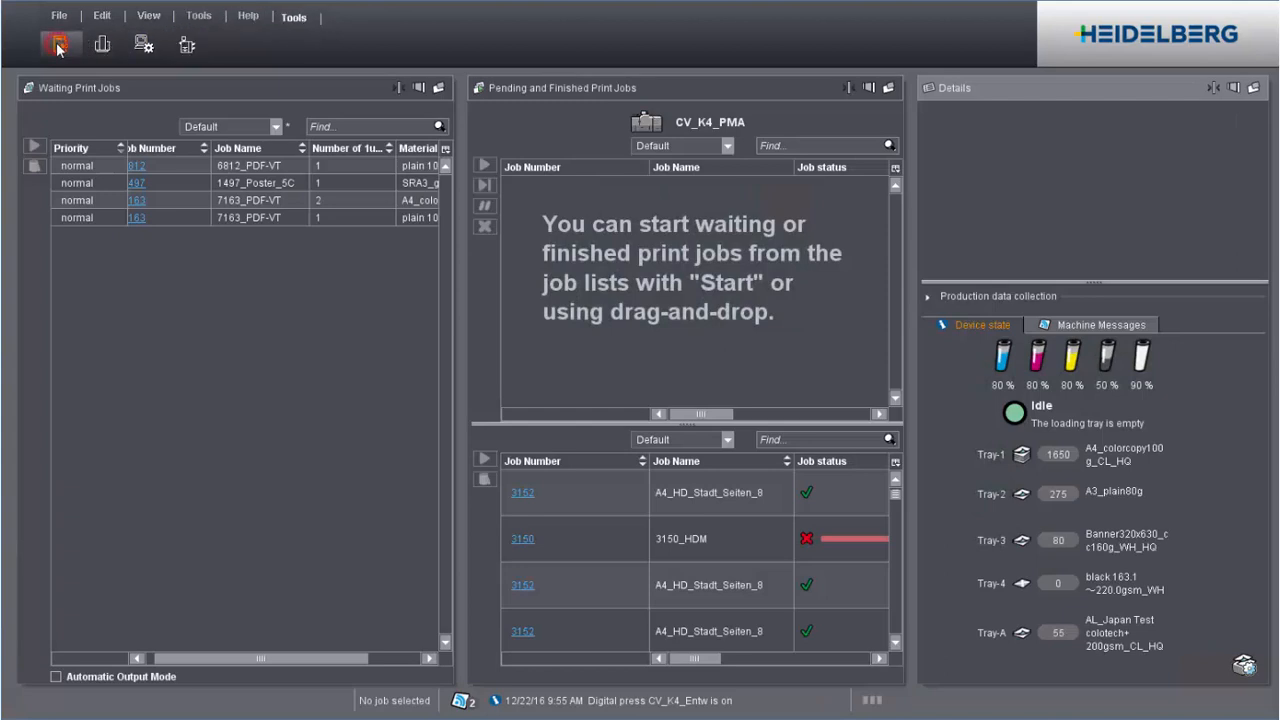
click(57, 44)
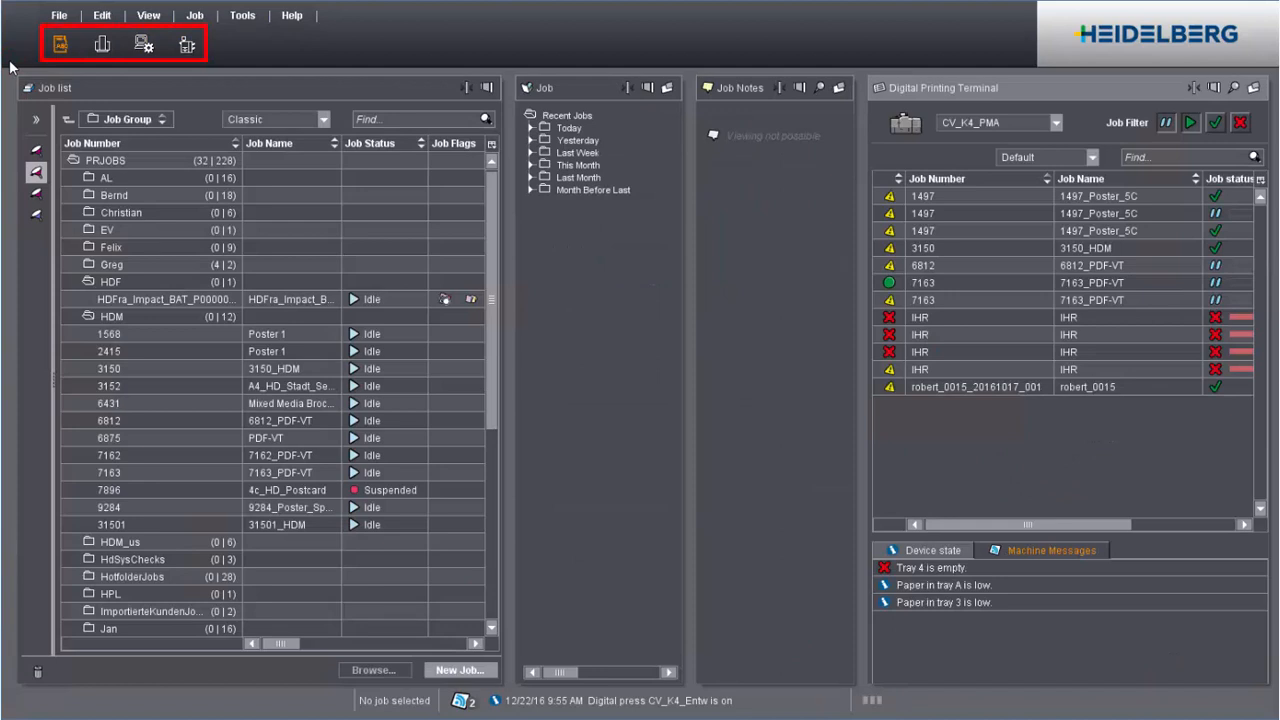
mouse_move(65, 103)
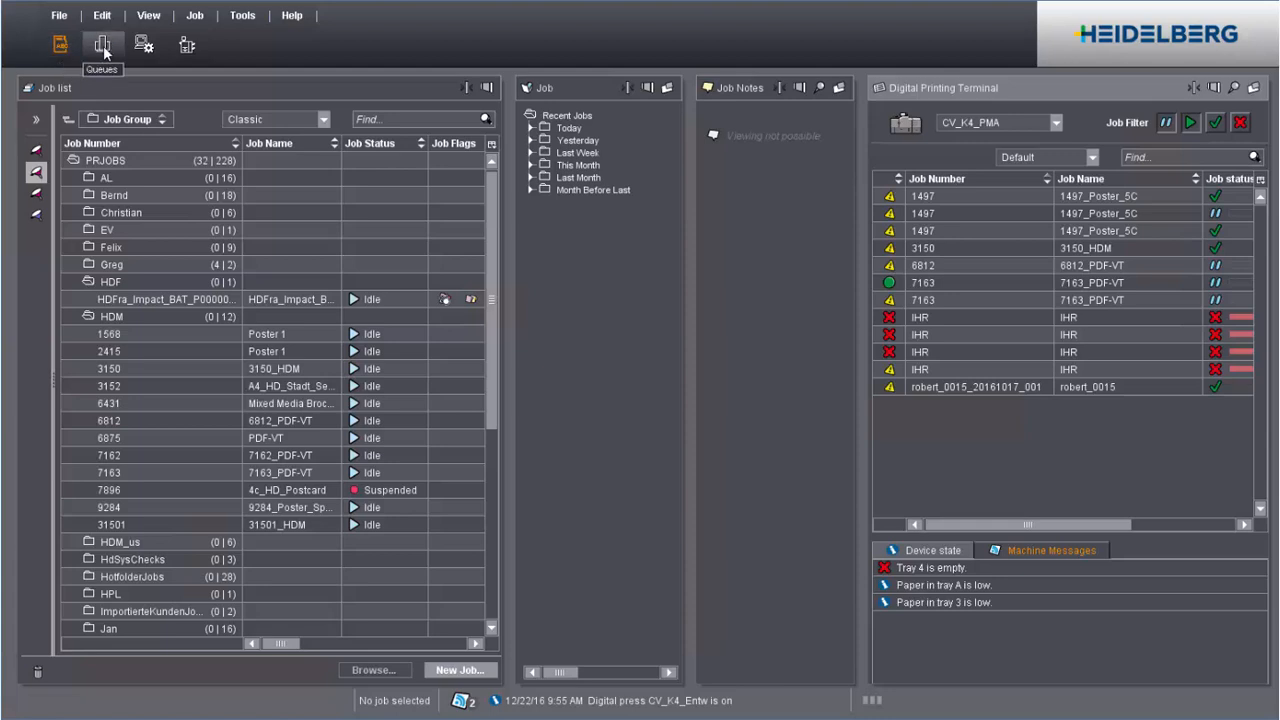
mouse_move(143, 45)
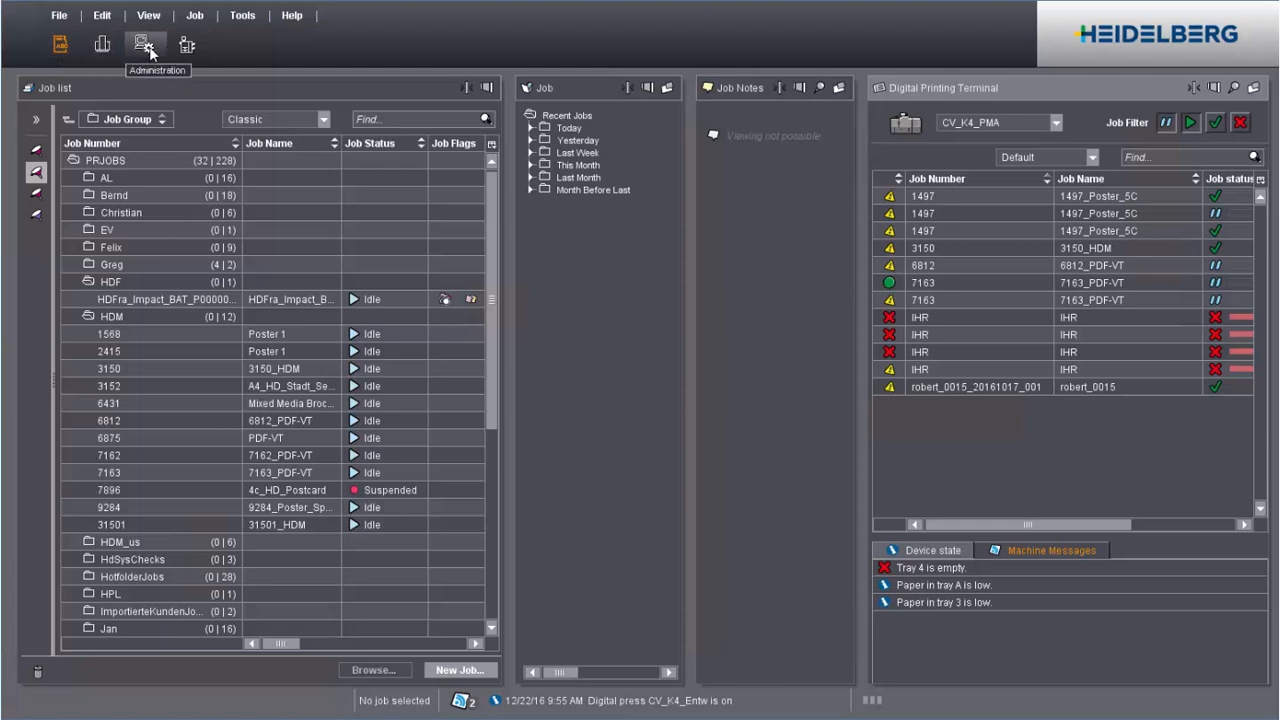
mouse_move(187, 45)
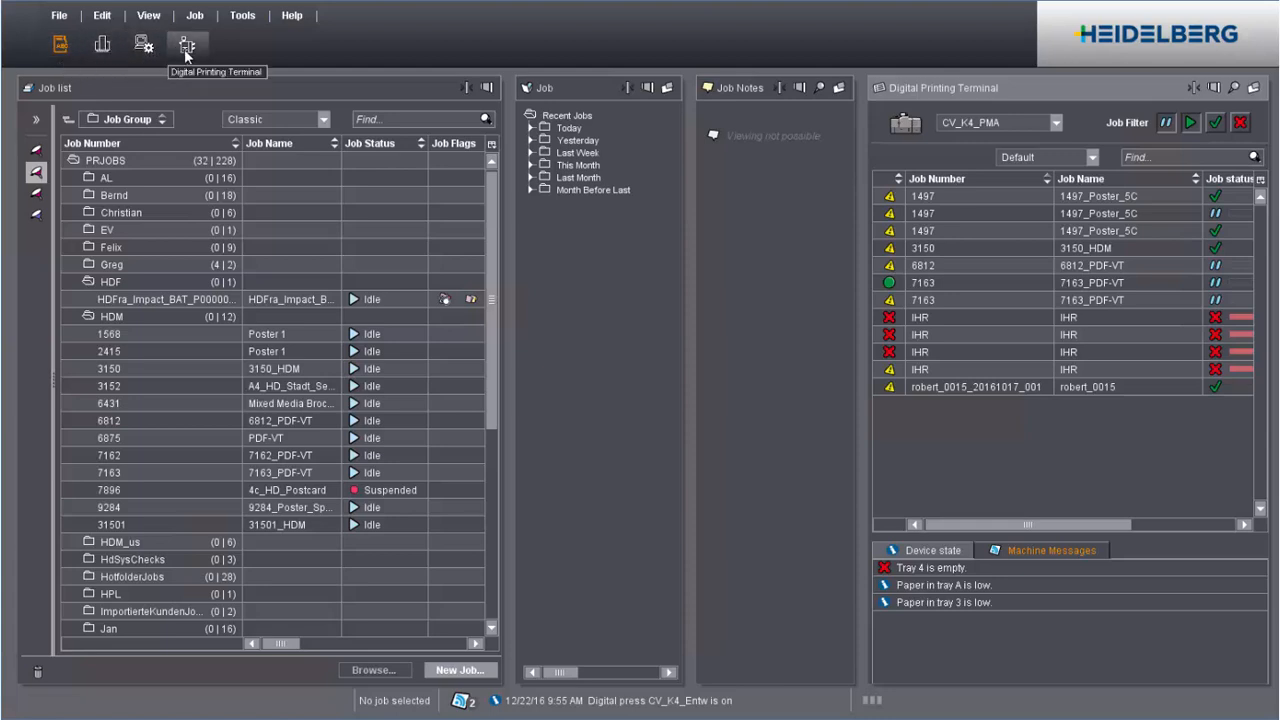
mouse_move(225, 60)
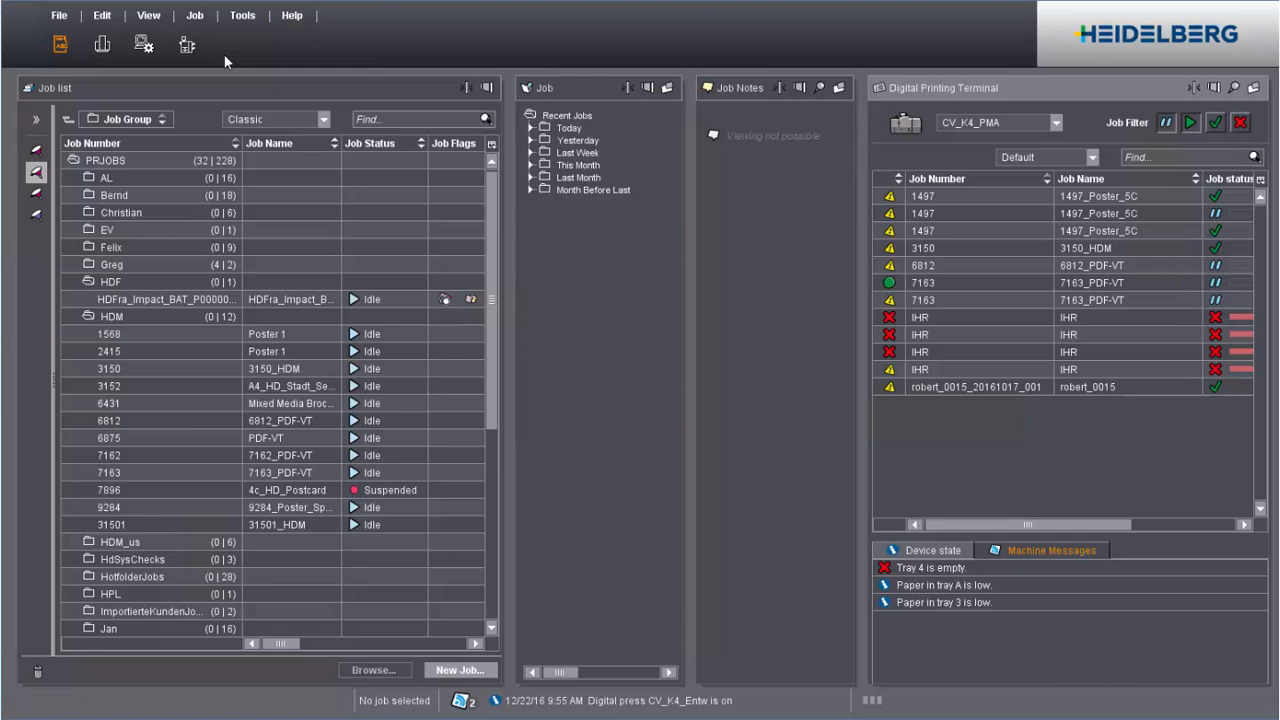
mouse_move(1227, 662)
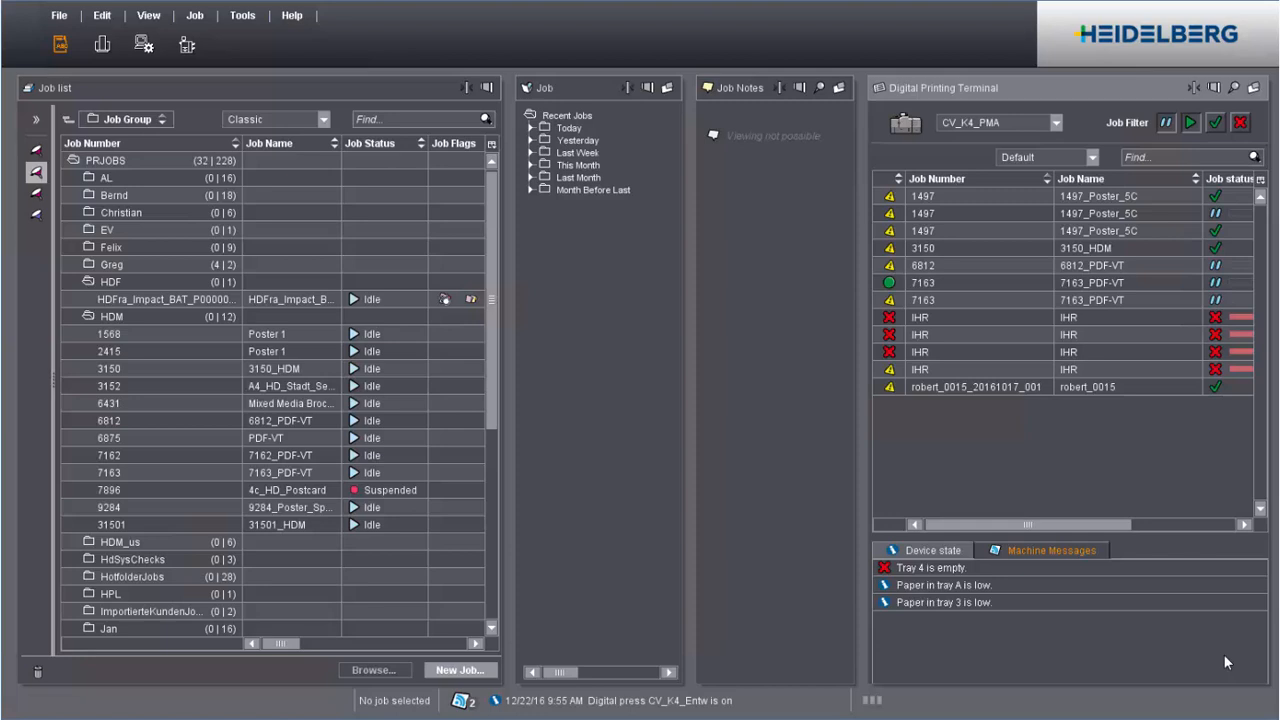
mouse_move(27, 59)
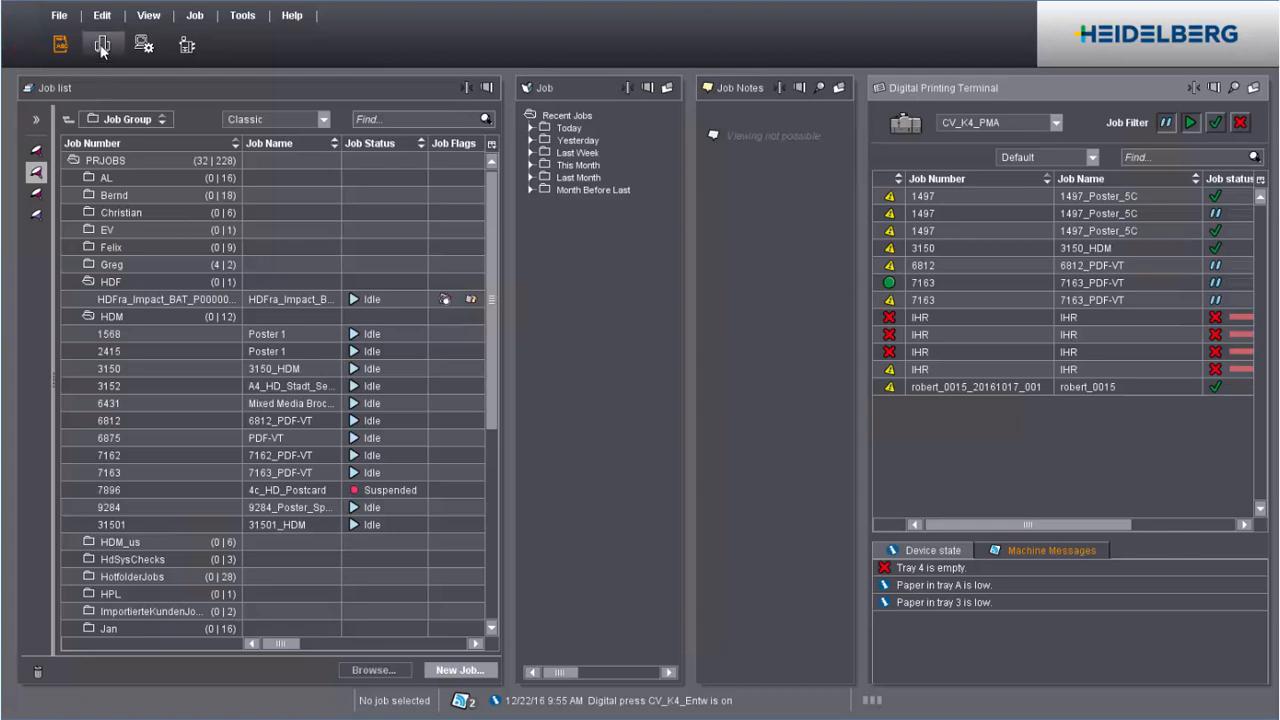
Revisit the queue overview, administration resources and digital printing terminal workspaces
click(102, 44)
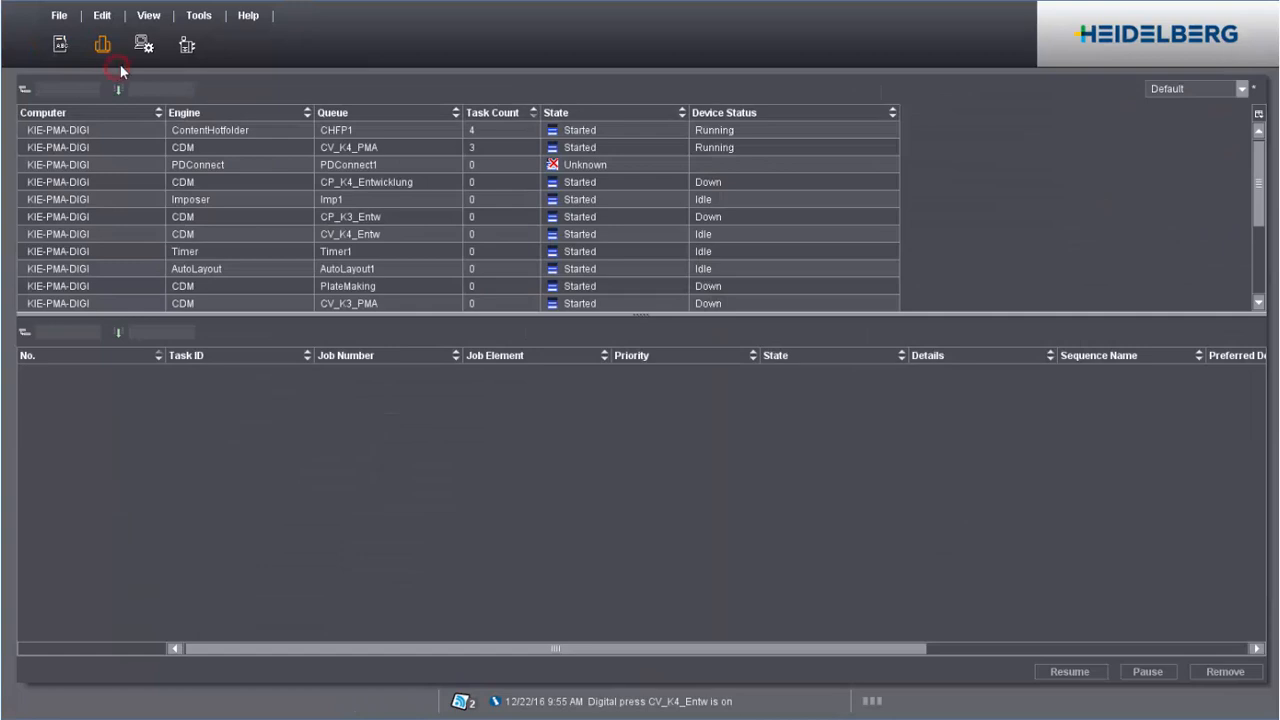
click(144, 45)
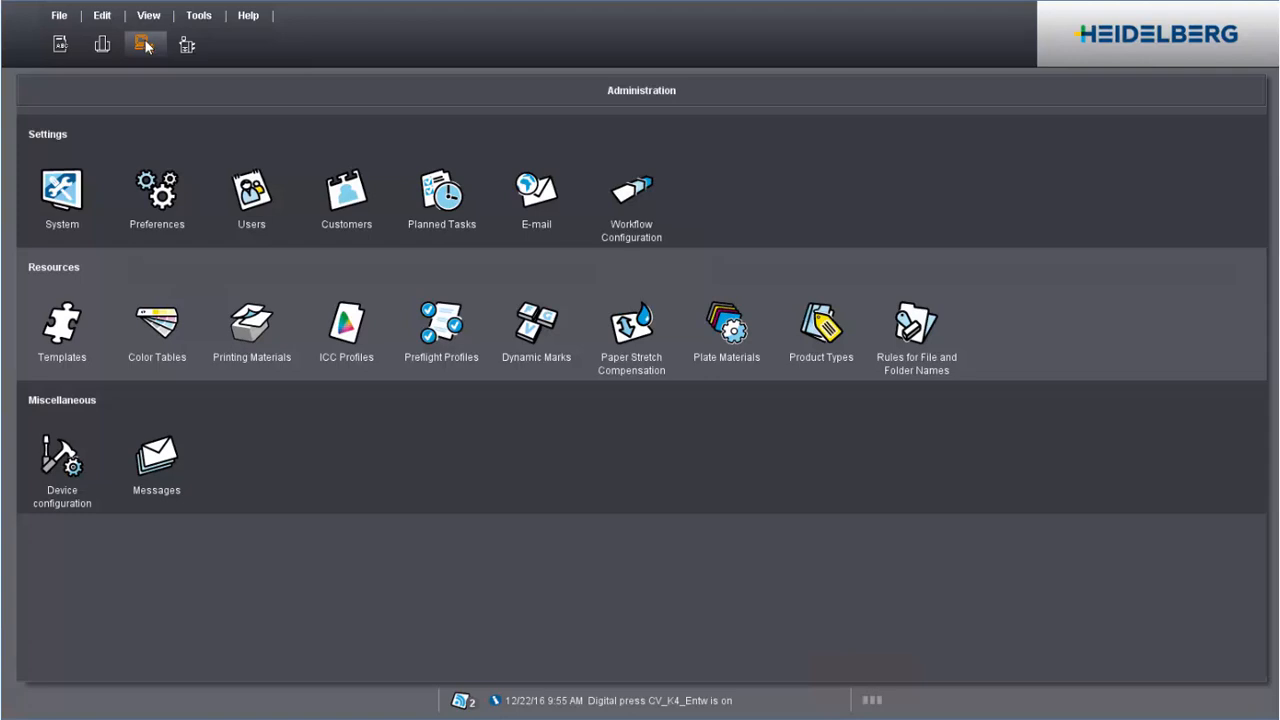
click(62, 325)
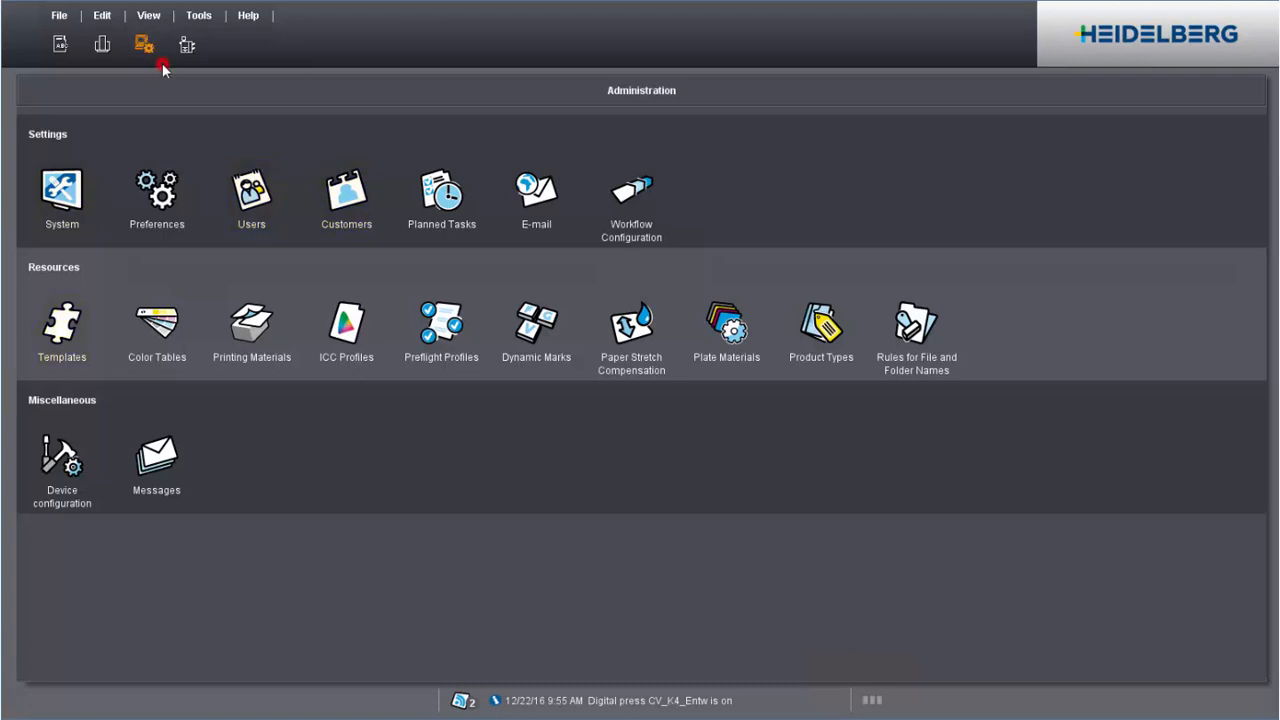
click(187, 44)
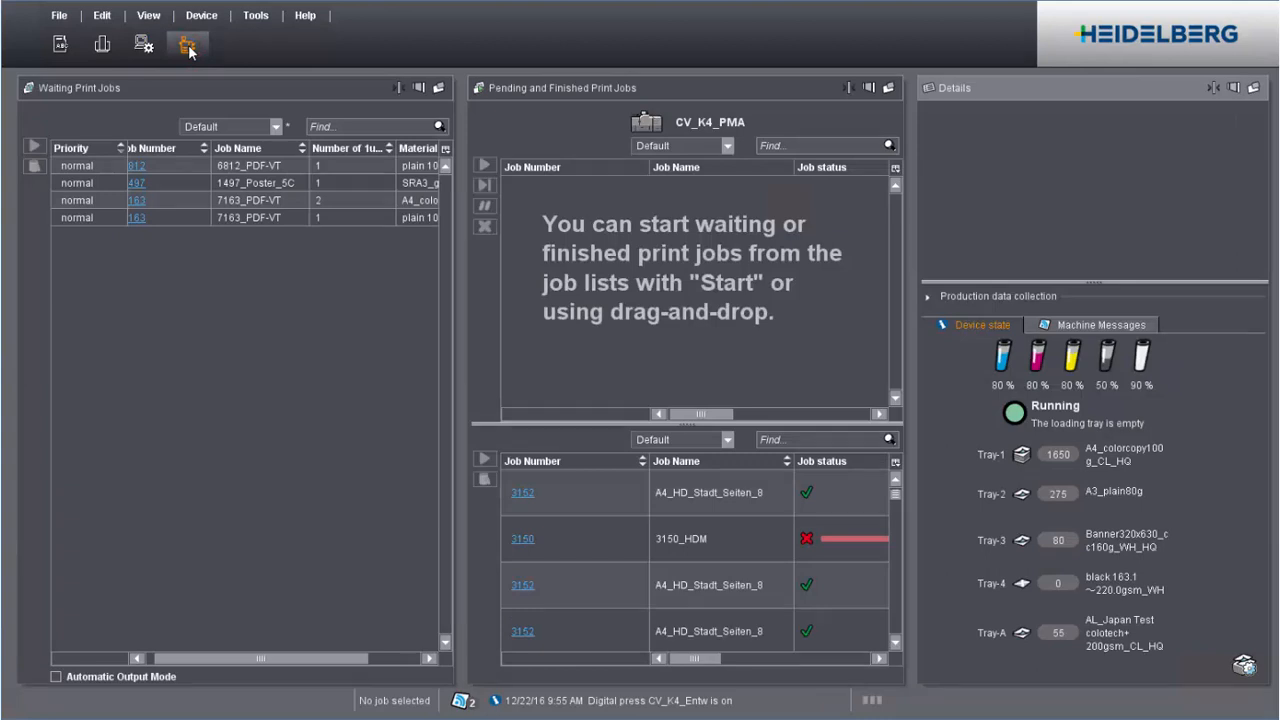
Back in the job list, expand the HDM group and open job 9284_Poster_Spotcolor
click(60, 44)
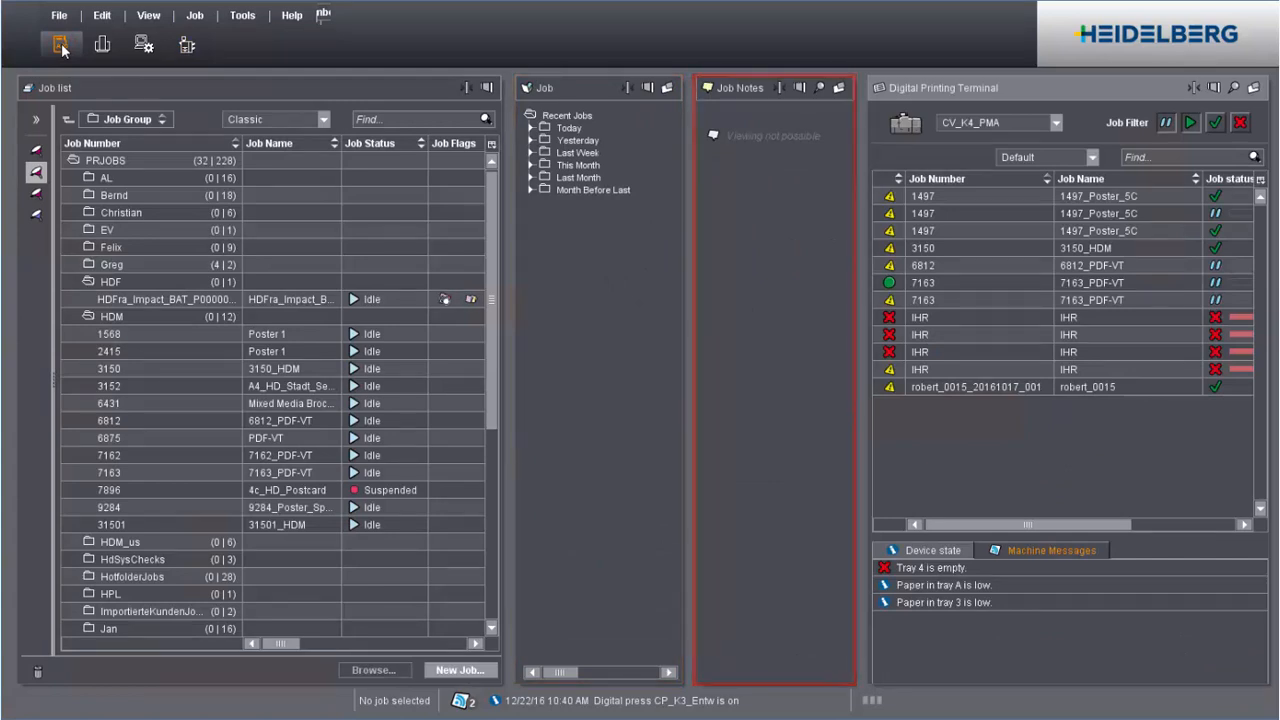
click(112, 316)
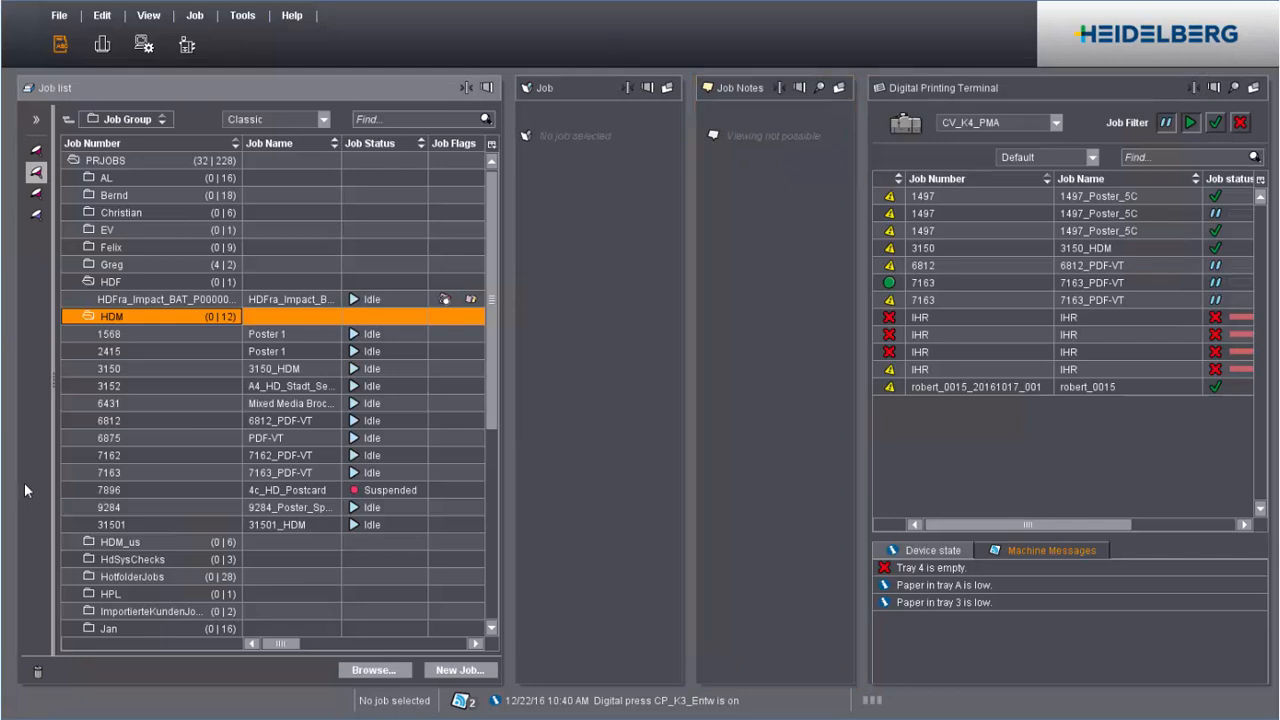
click(25, 485)
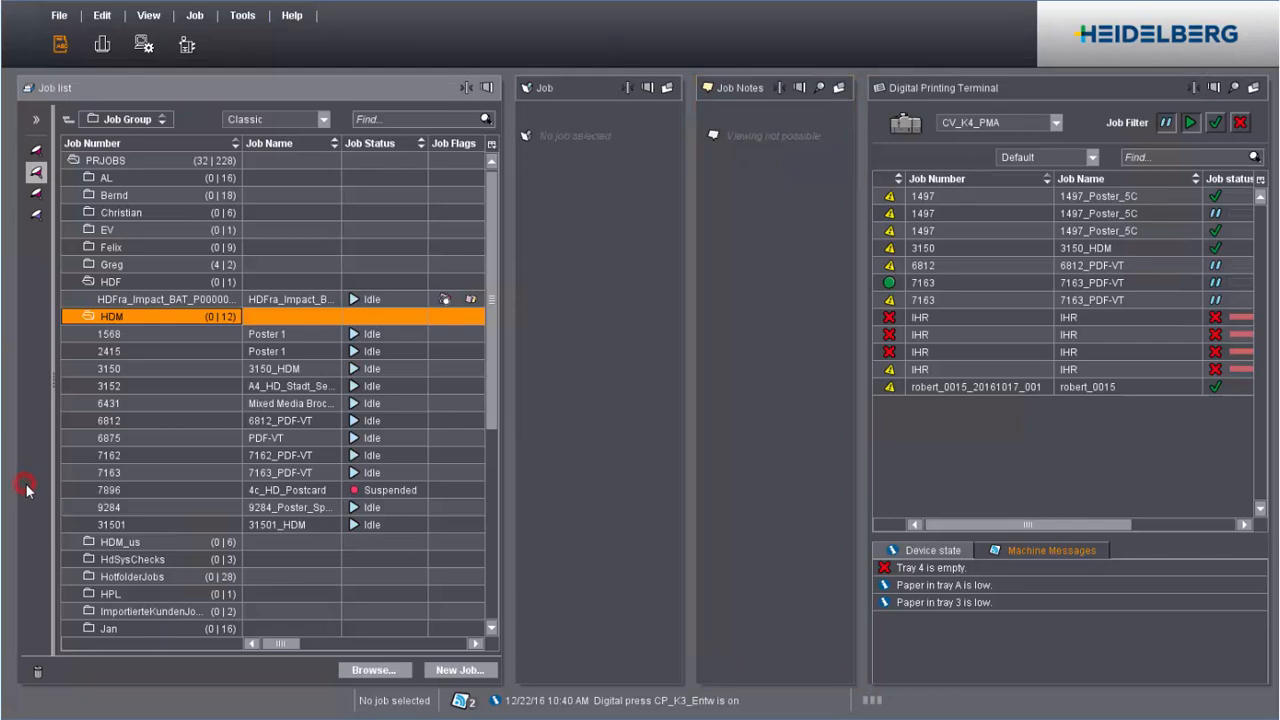
click(110, 507)
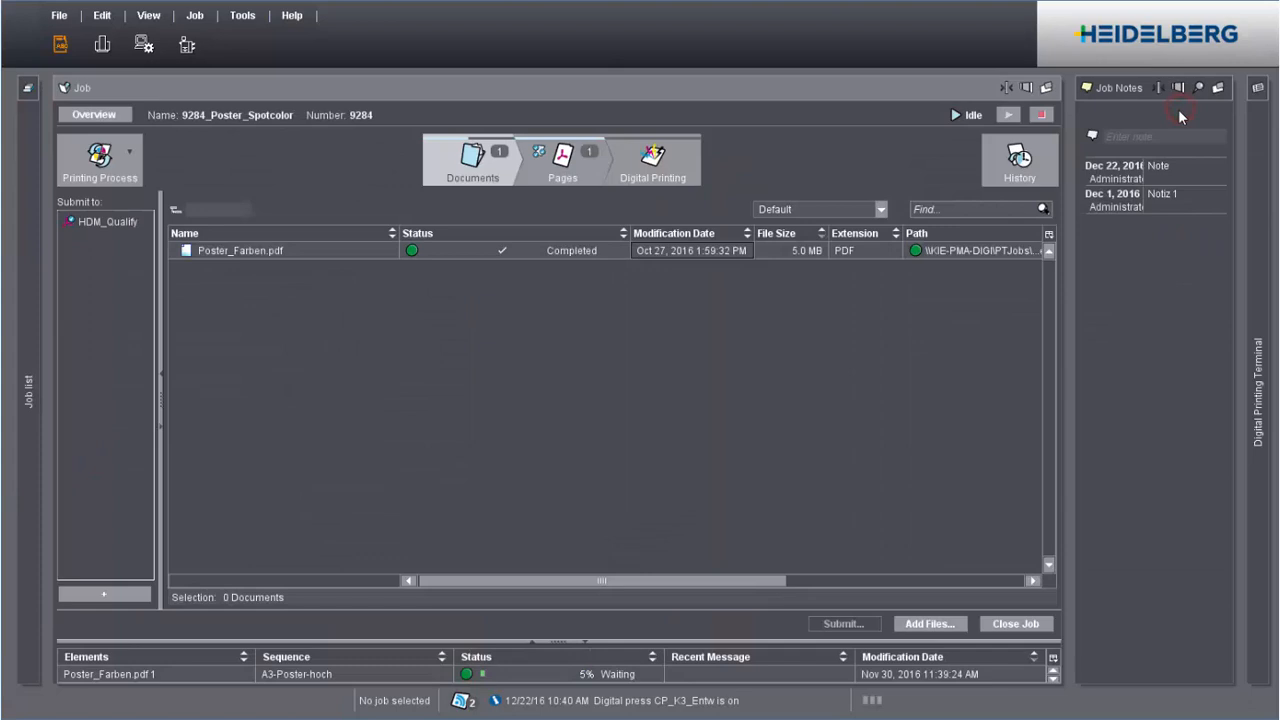
Add the note 'DEMO_Note' to job 9284
click(1150, 137)
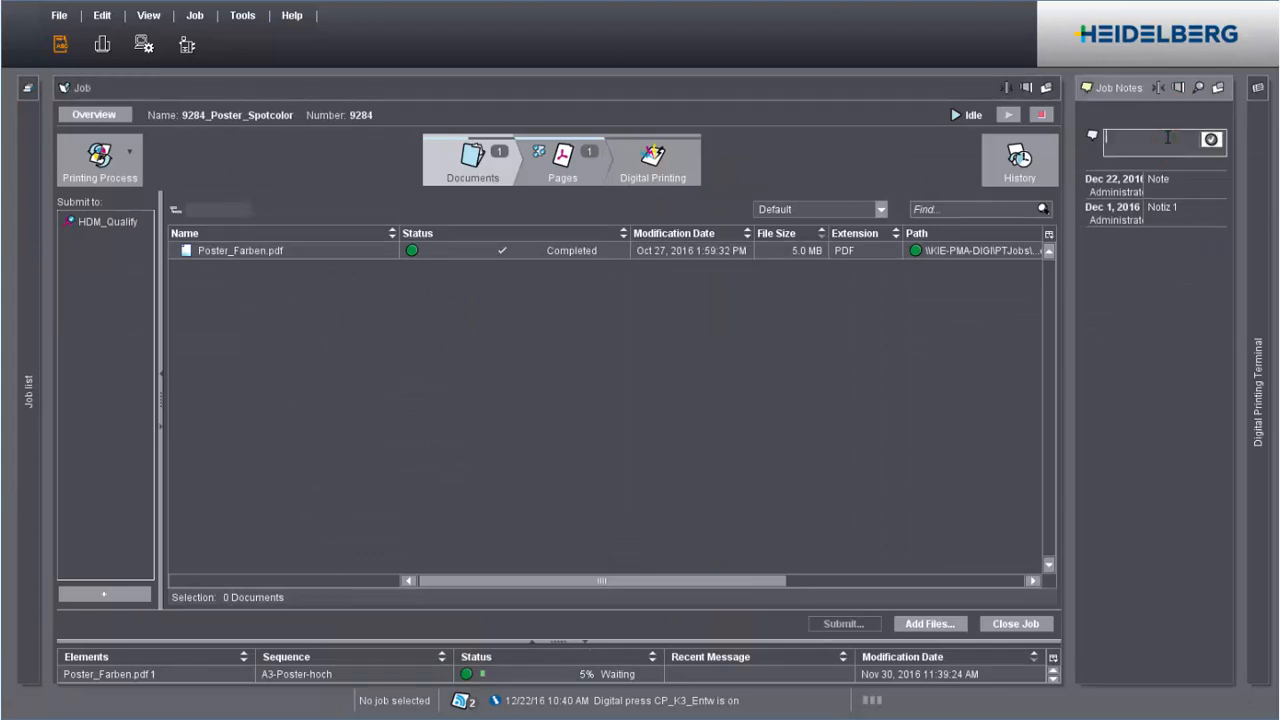
text(DEMO_Note)
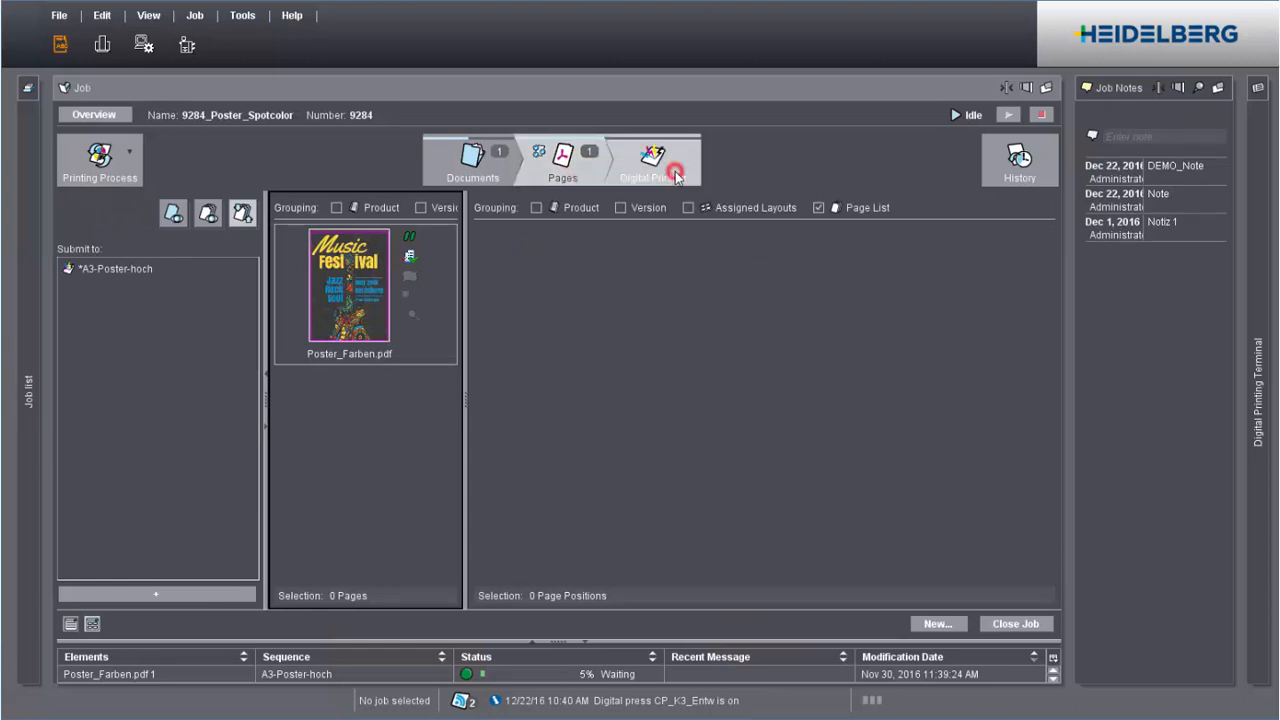
View job 9284's digital printing preview with A4_chromolux180g paper, then close the job
click(652, 160)
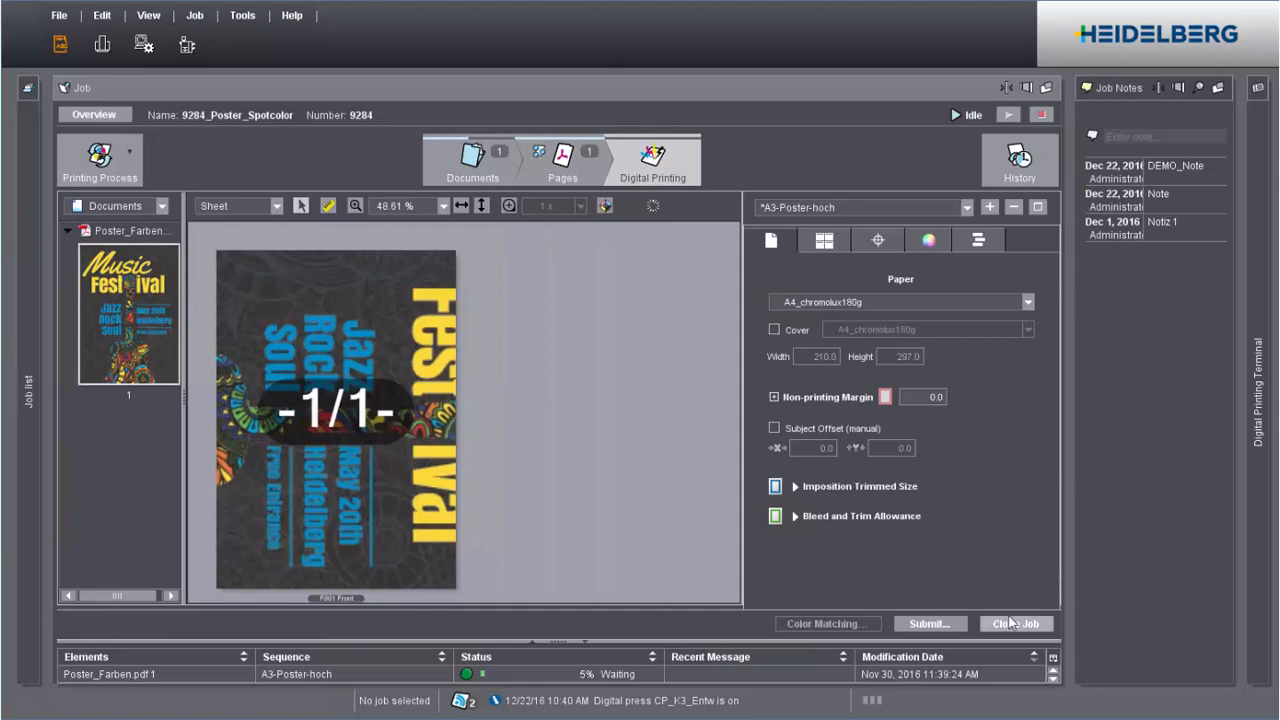
click(1016, 623)
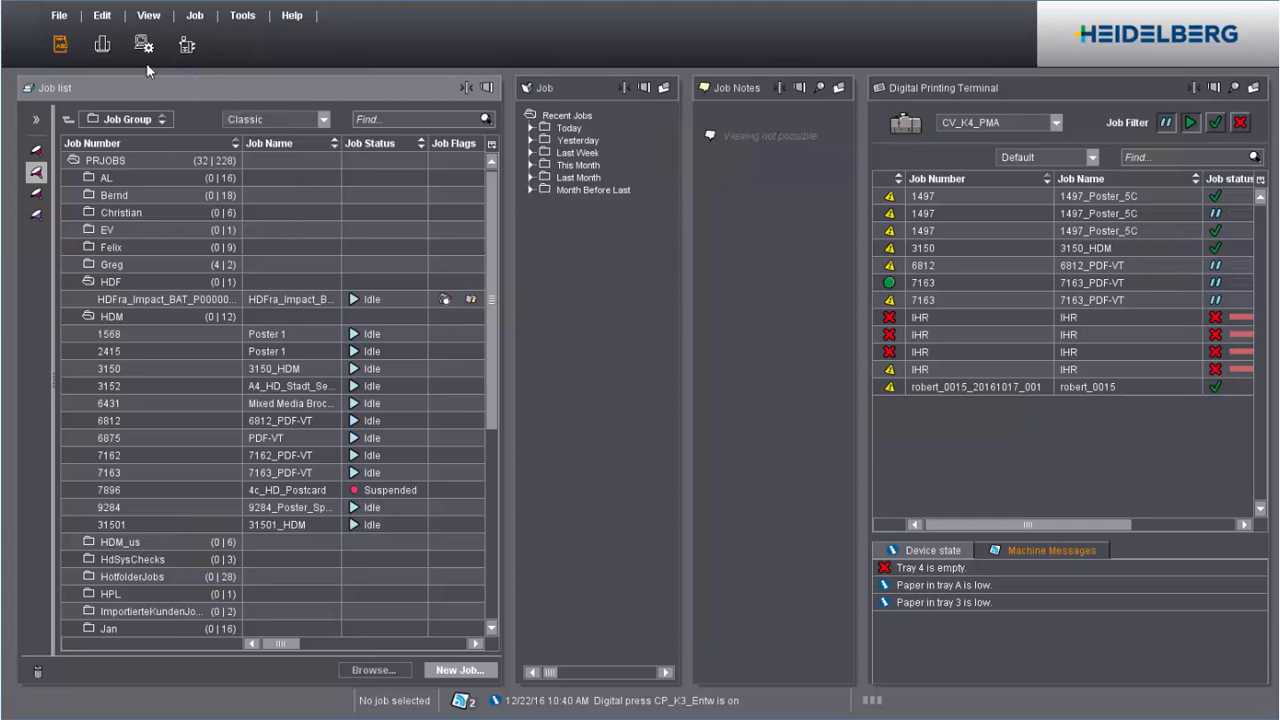
mouse_move(121, 65)
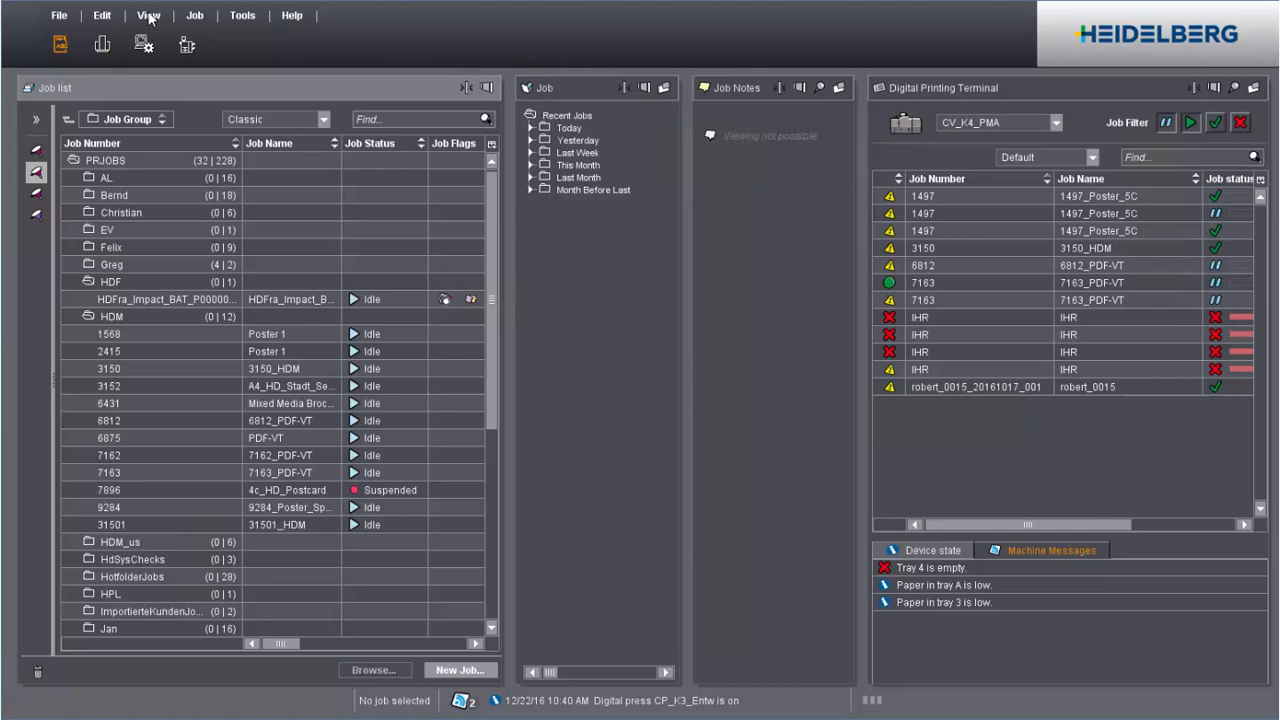
Expand all job groups, then collapse them back down to PRJOBS
click(147, 15)
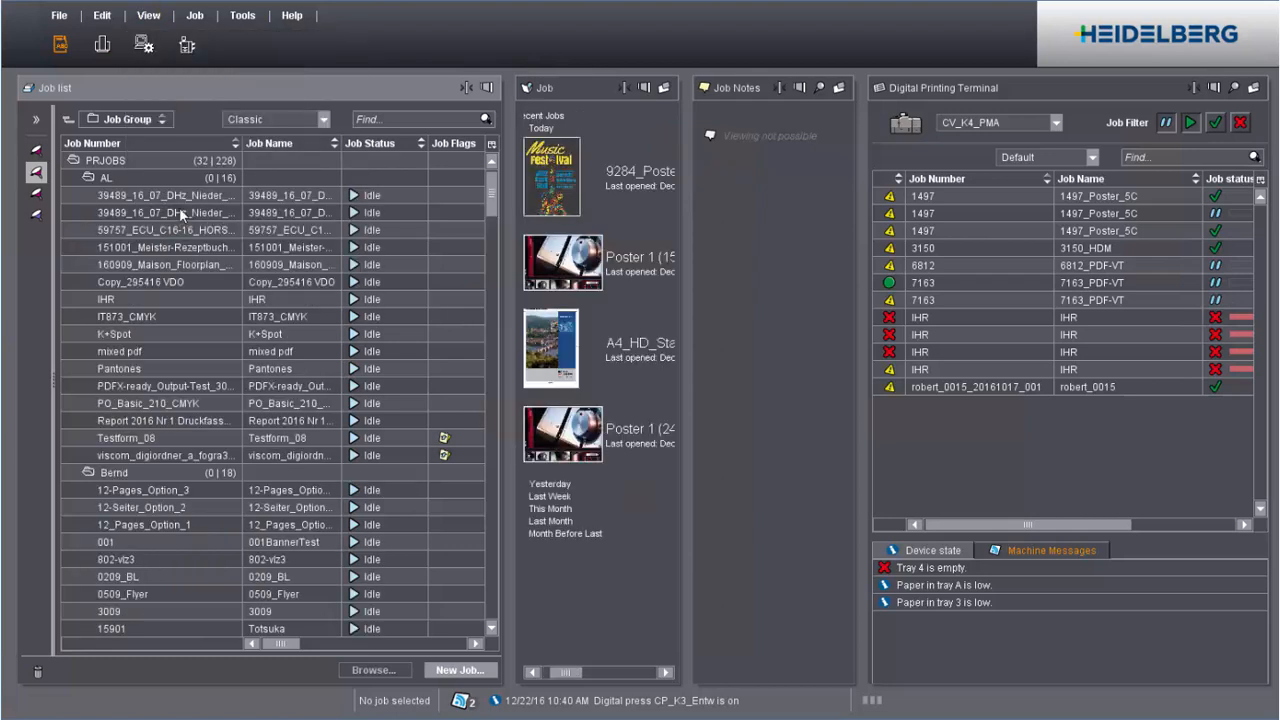
click(148, 15)
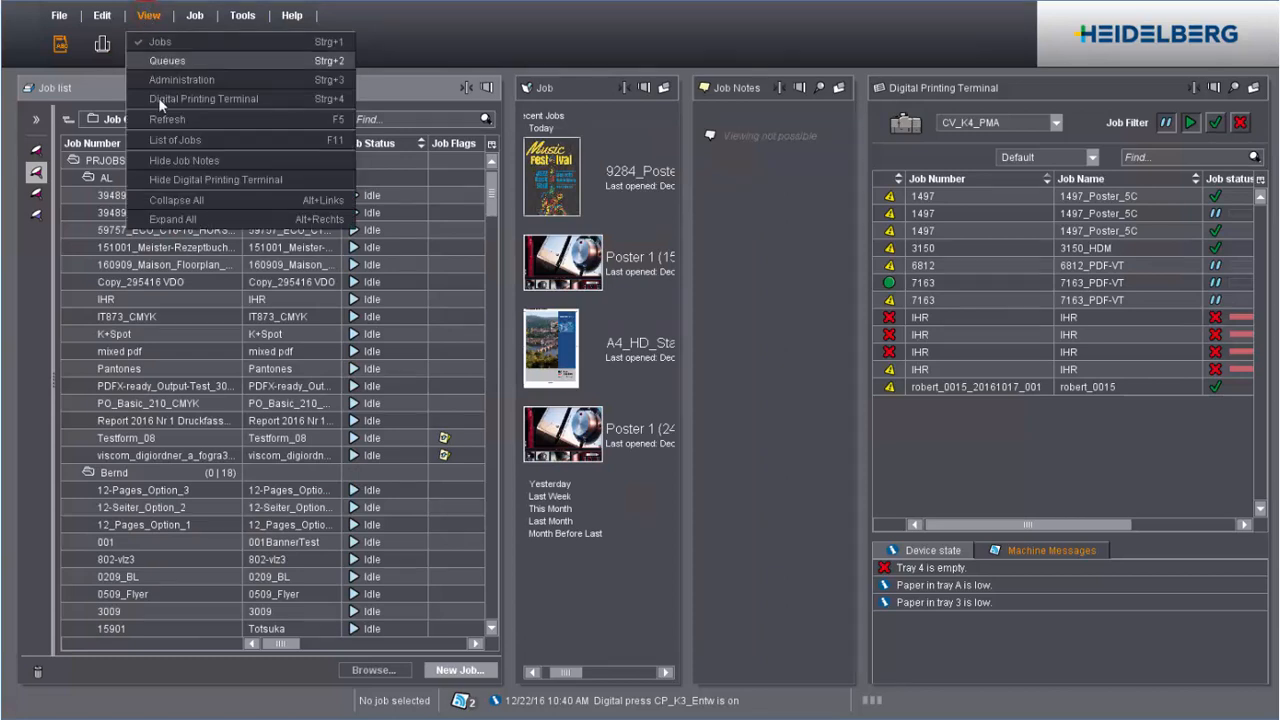
click(177, 200)
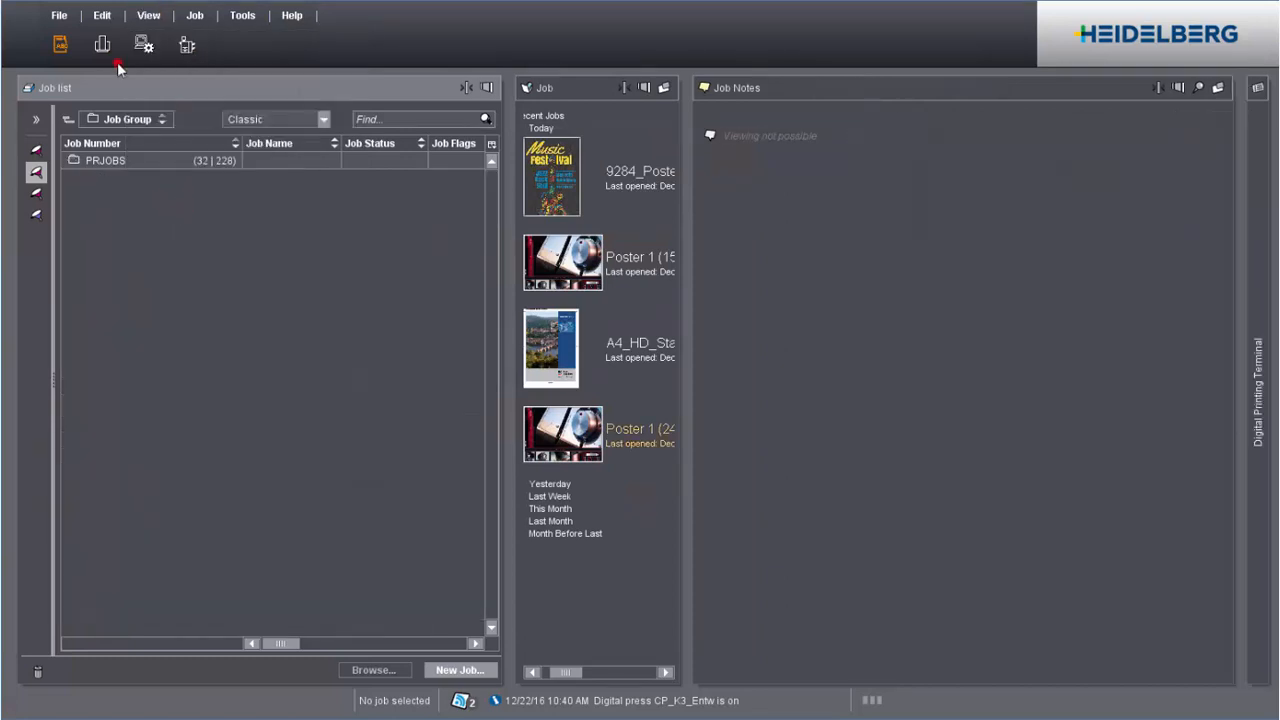
Minimise the Digital Printing Terminal panel to a side strip
click(148, 15)
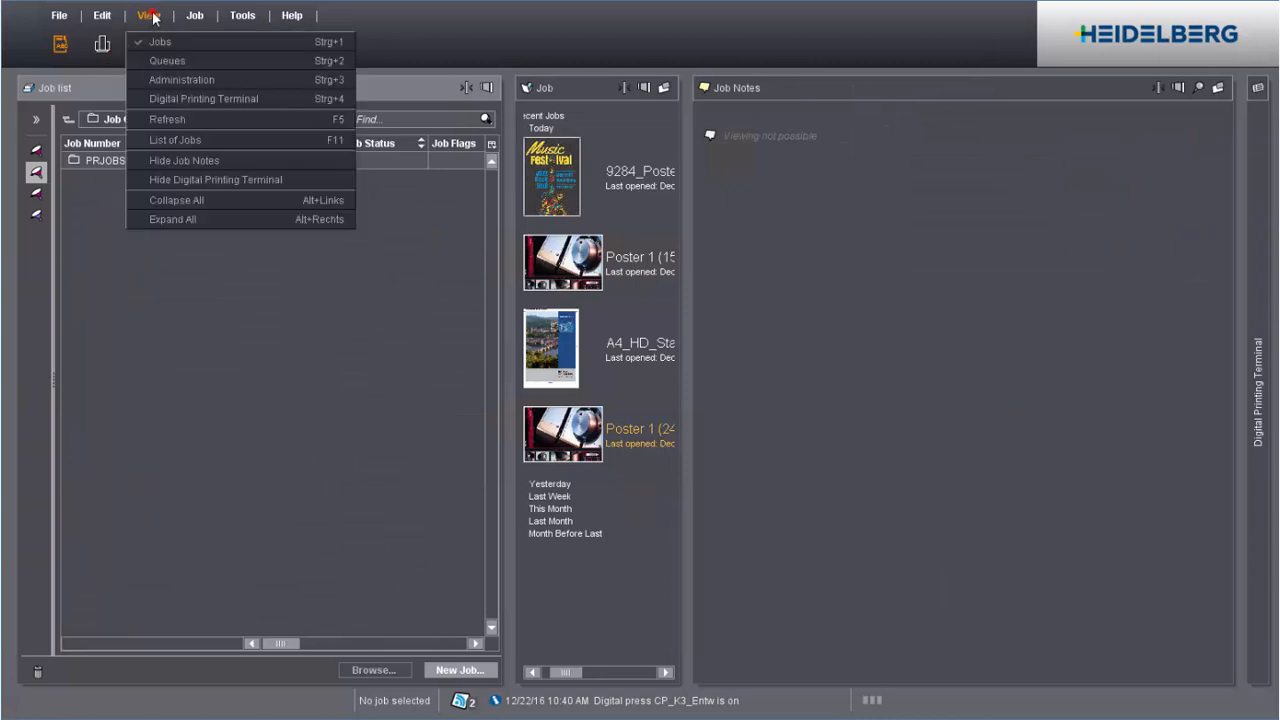
mouse_move(177, 180)
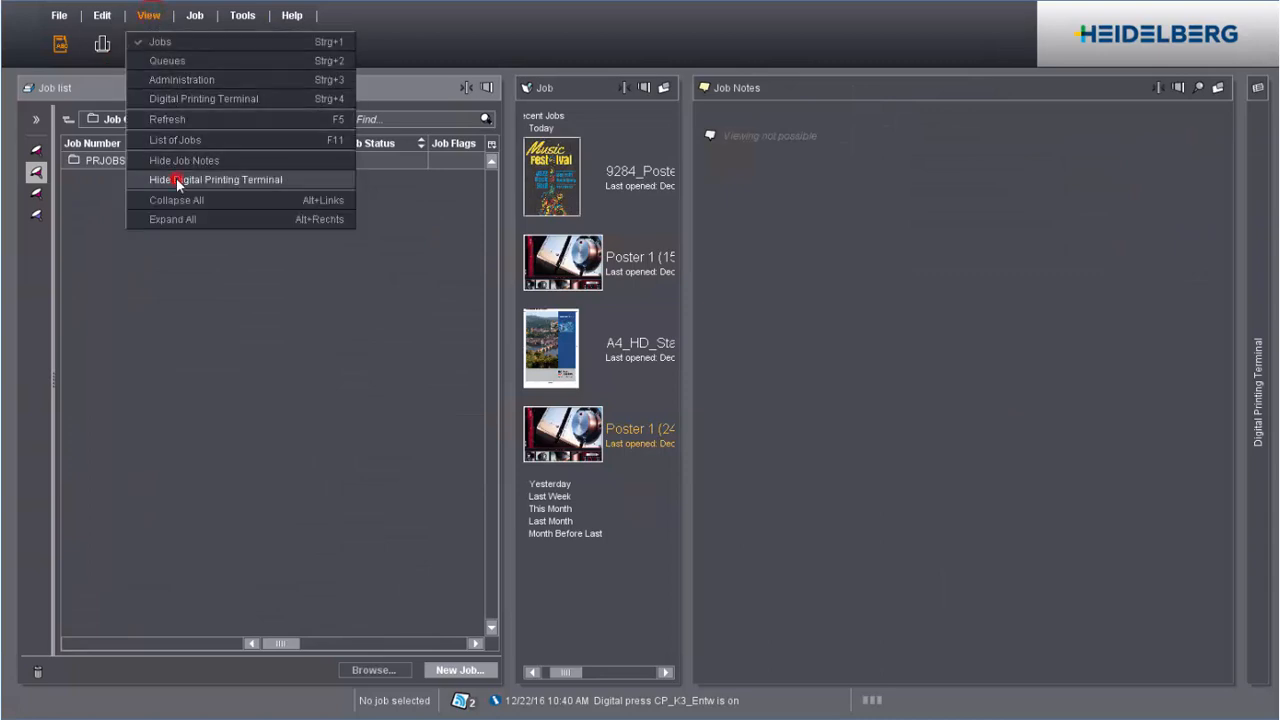
click(216, 179)
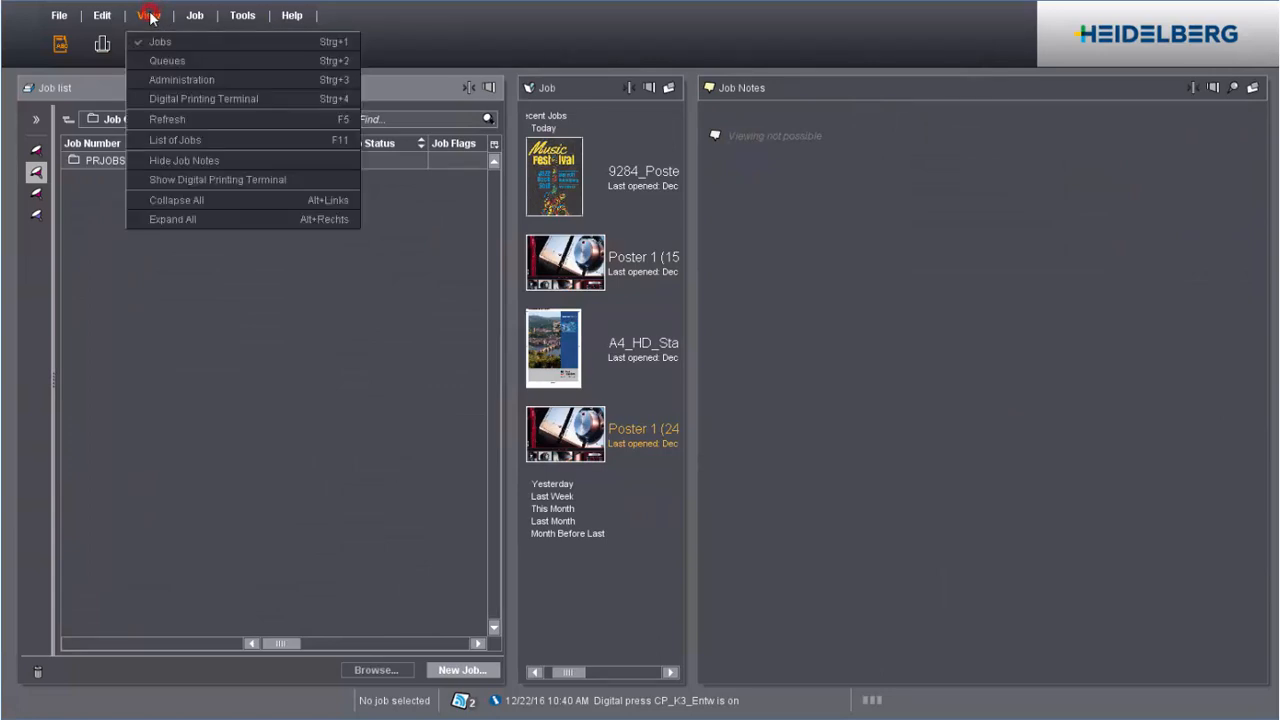
click(217, 179)
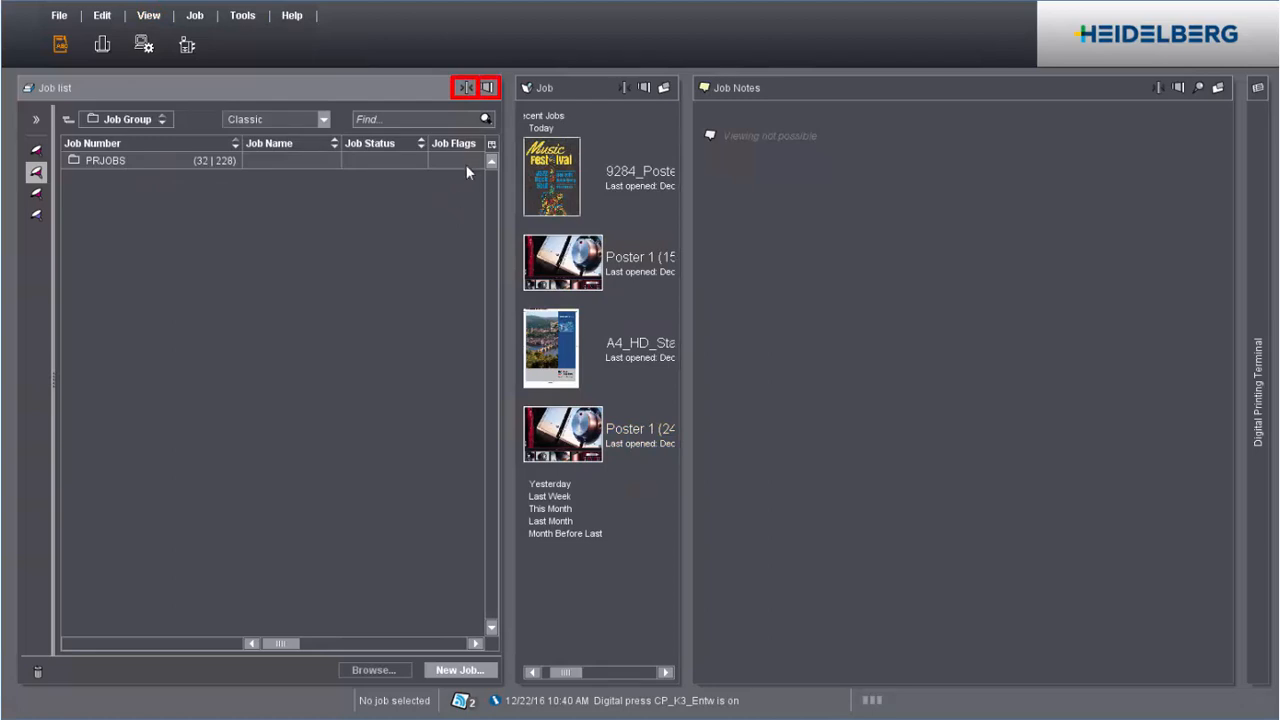
Widen the Job panel to show full recent job names, maximising and restoring it
click(464, 87)
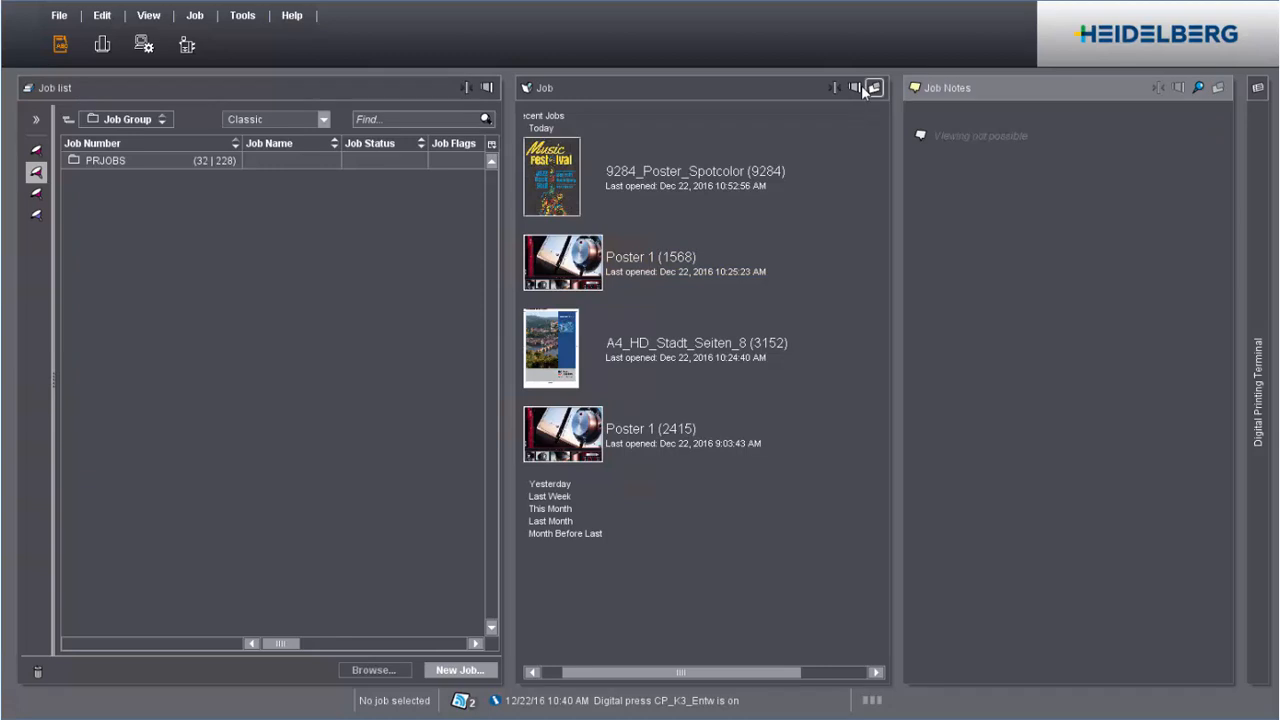
click(855, 88)
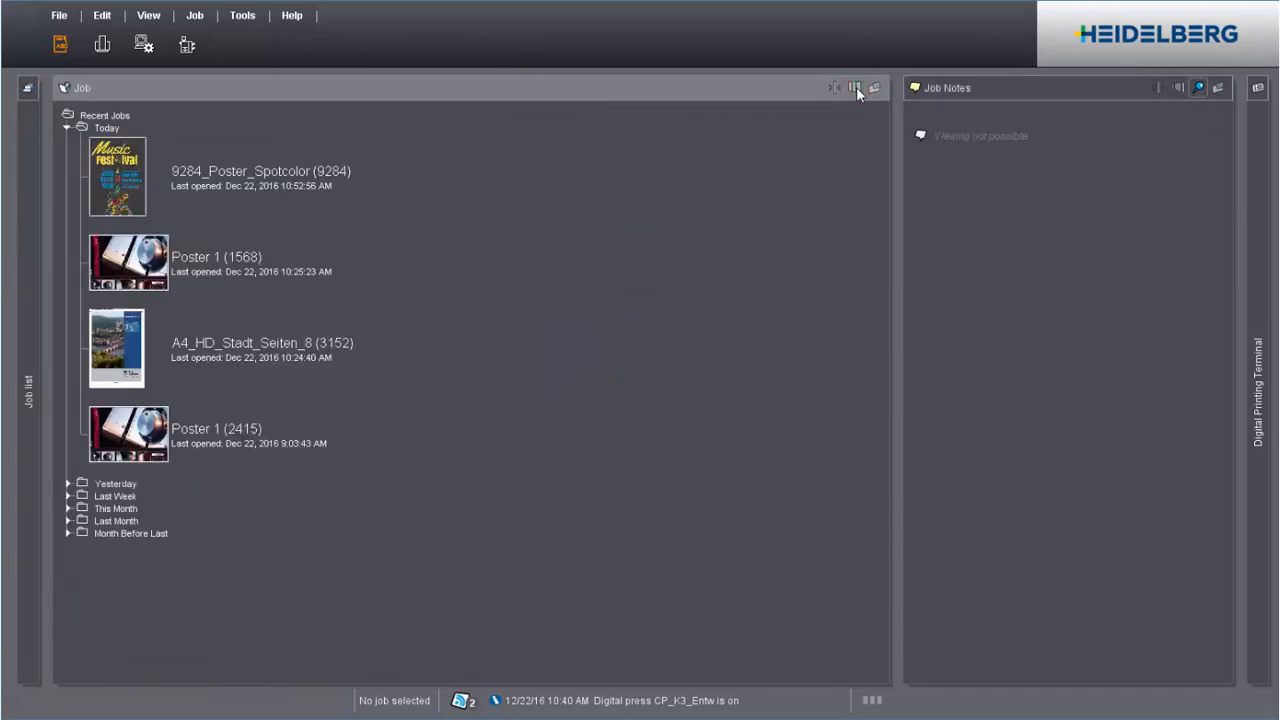
click(855, 88)
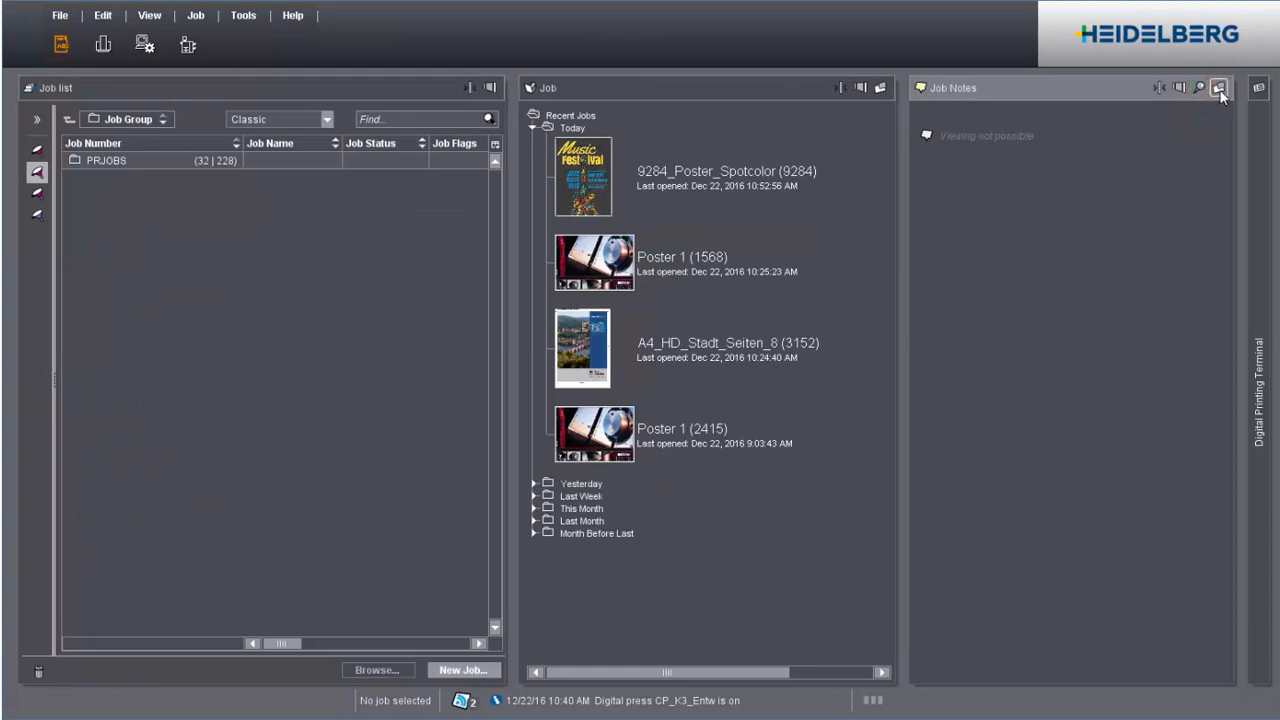
mouse_move(1219, 88)
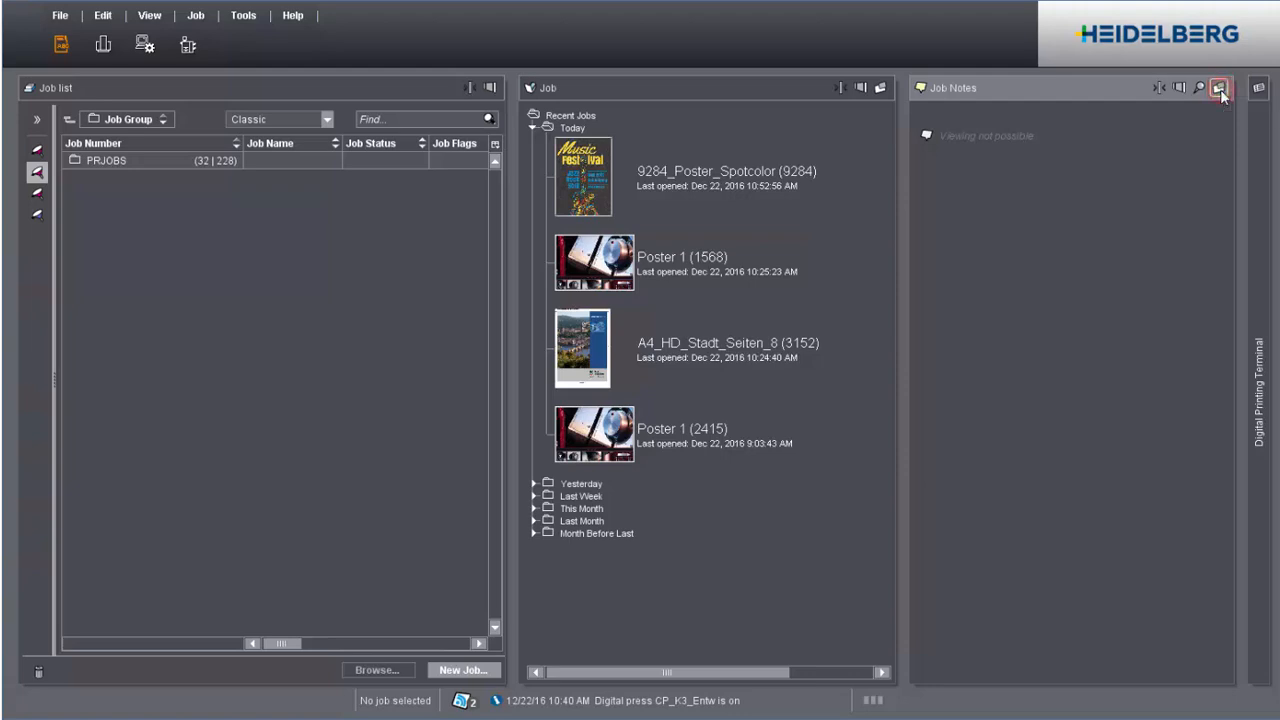
click(1219, 88)
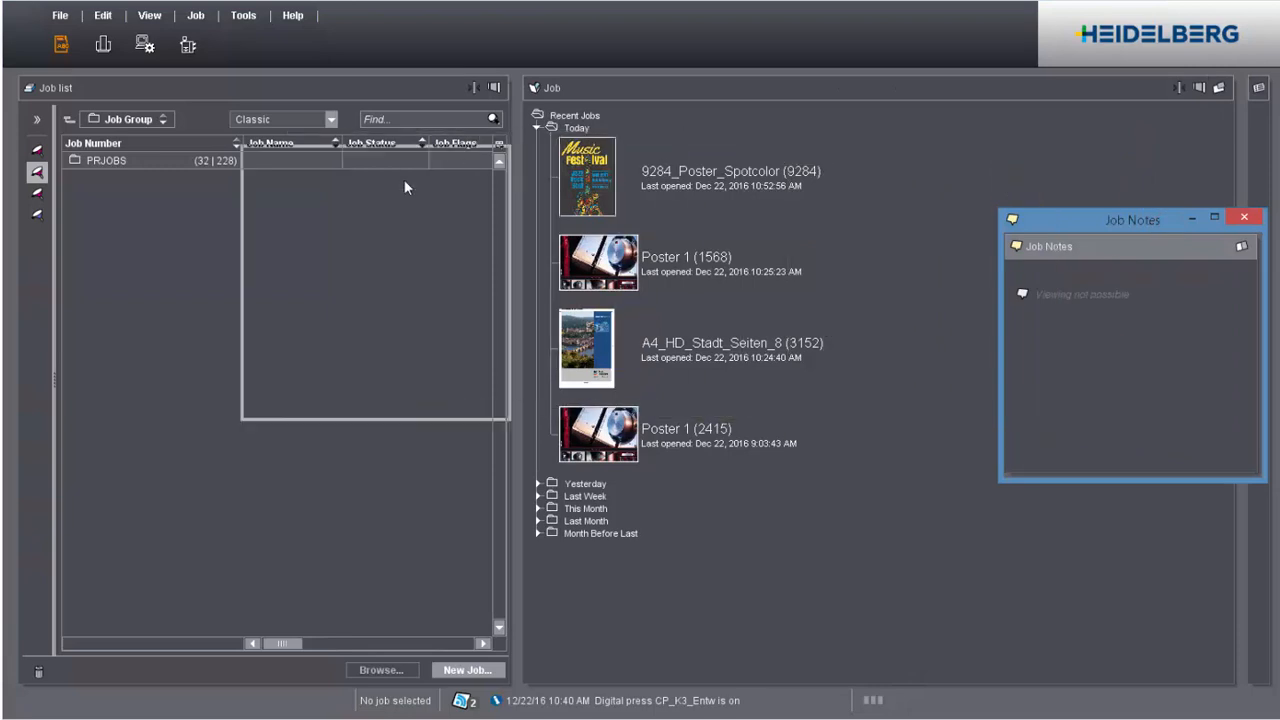
drag(1132, 219, 920, 224)
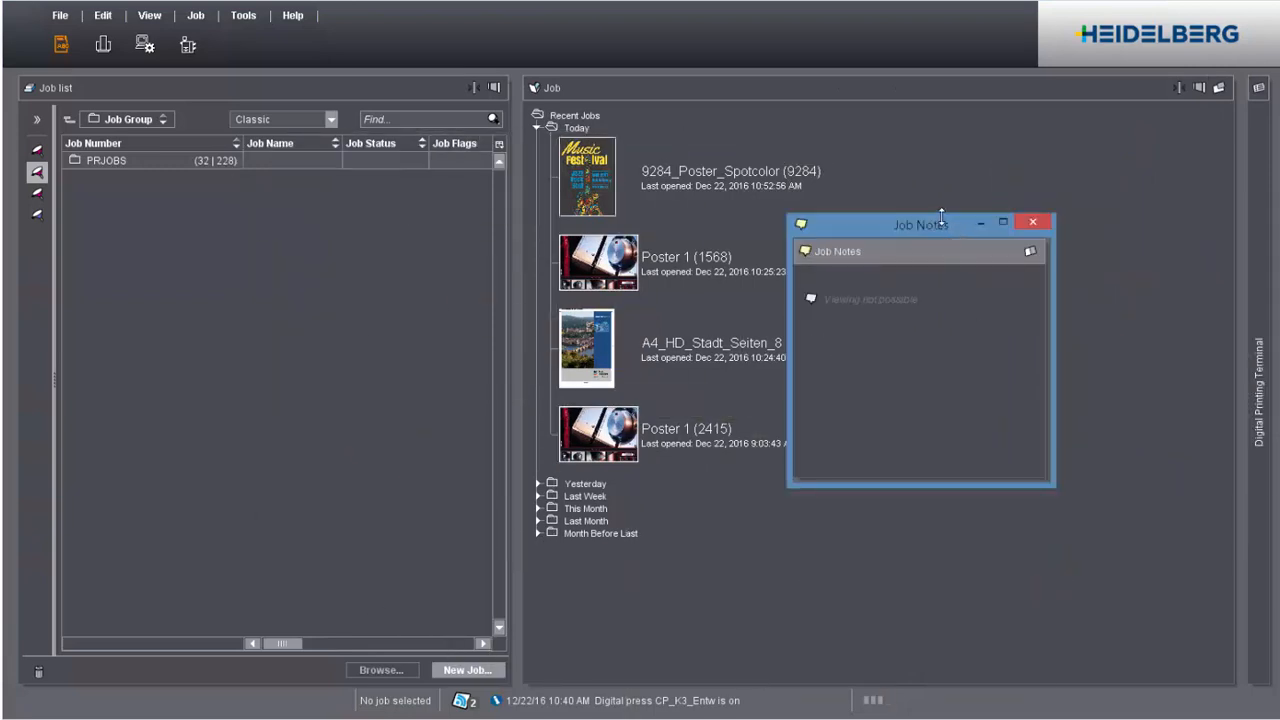
drag(920, 223, 920, 313)
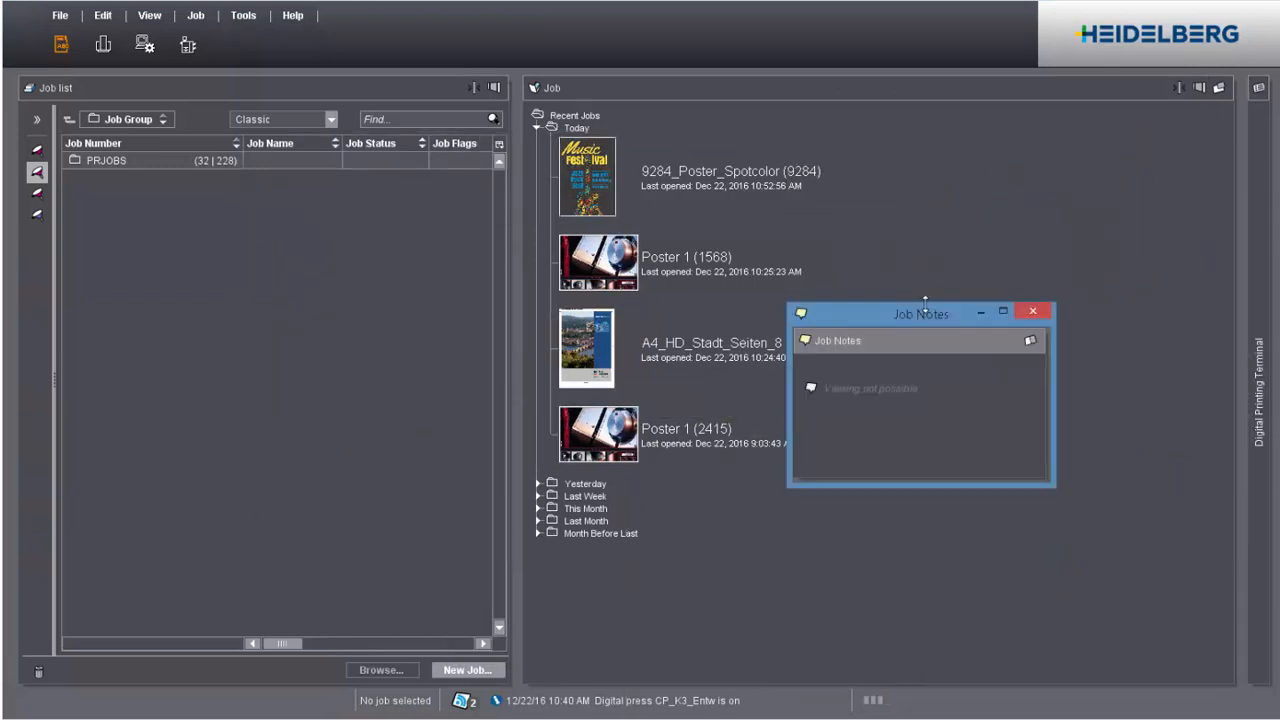
click(1002, 311)
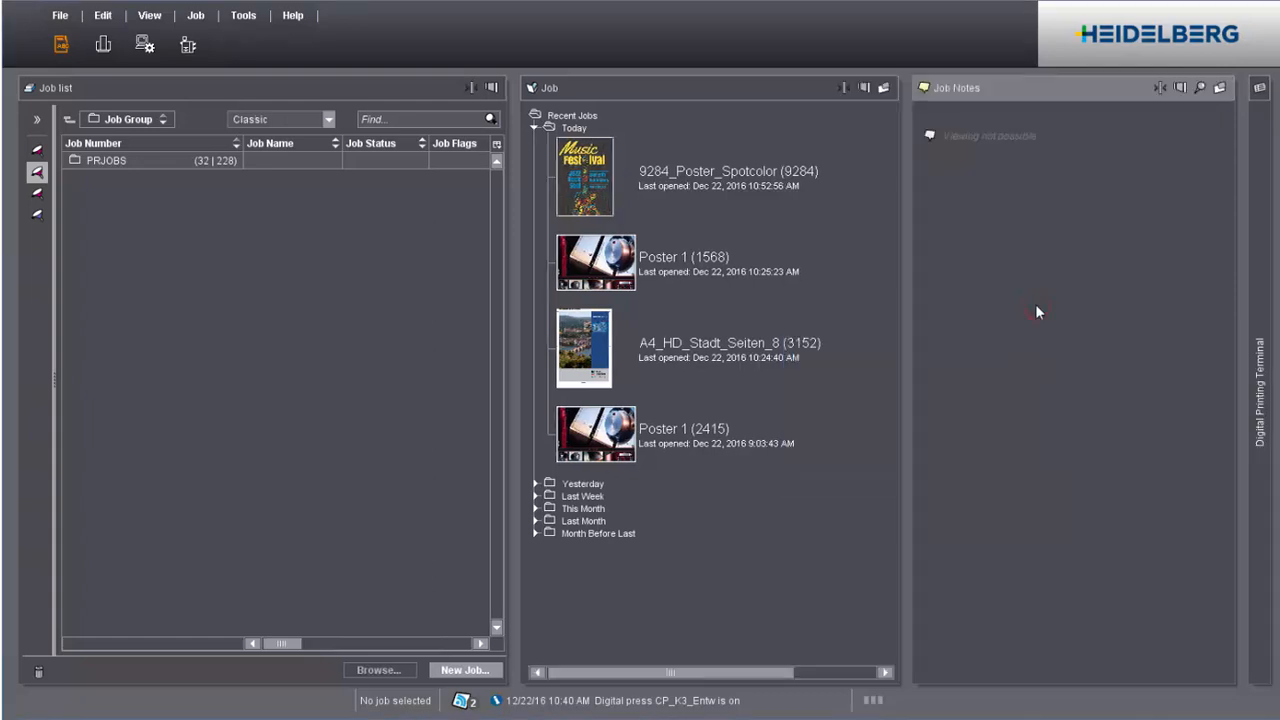
click(683, 428)
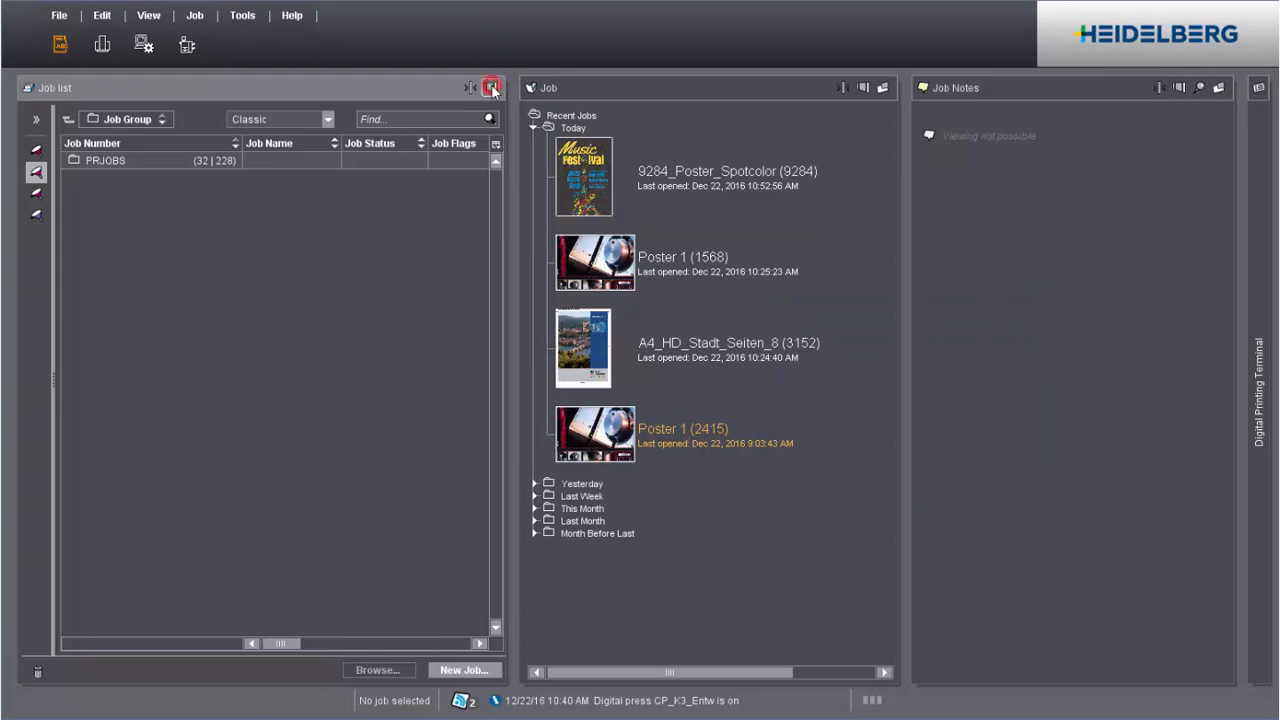
Maximise the job list, hide Workflow Status, show Creation Date and move Customer ID first
click(490, 88)
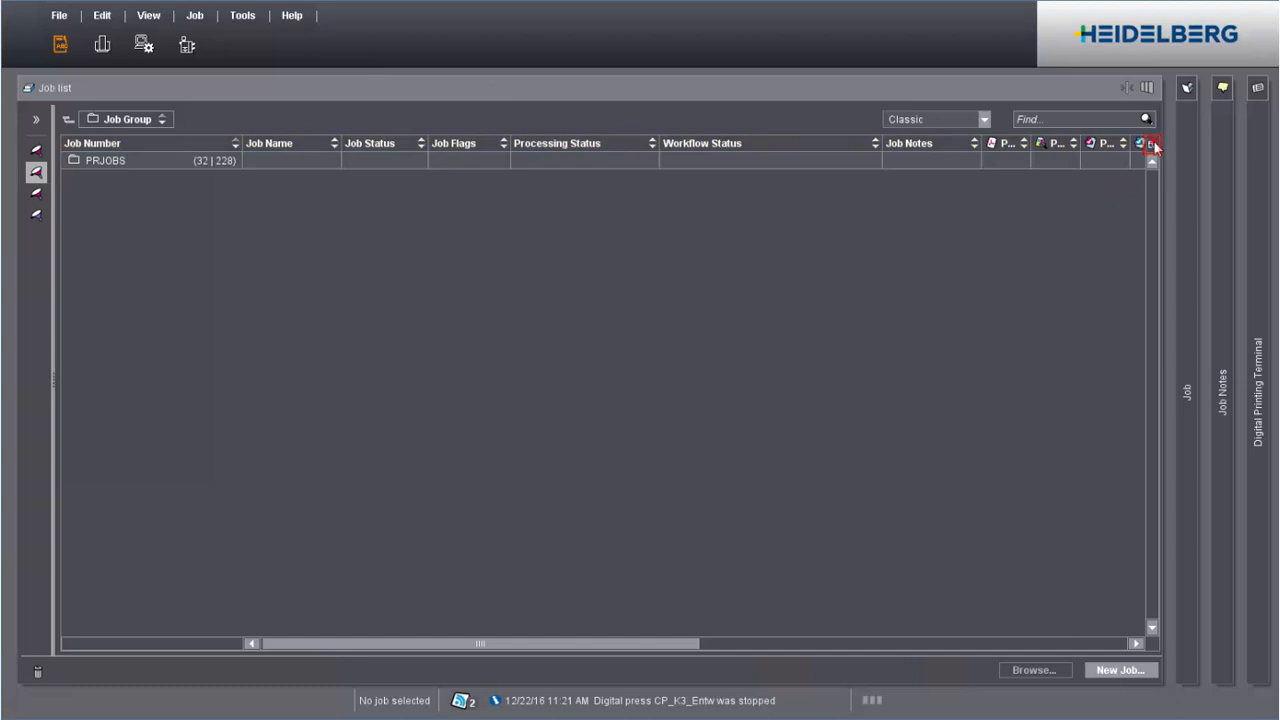
click(1151, 143)
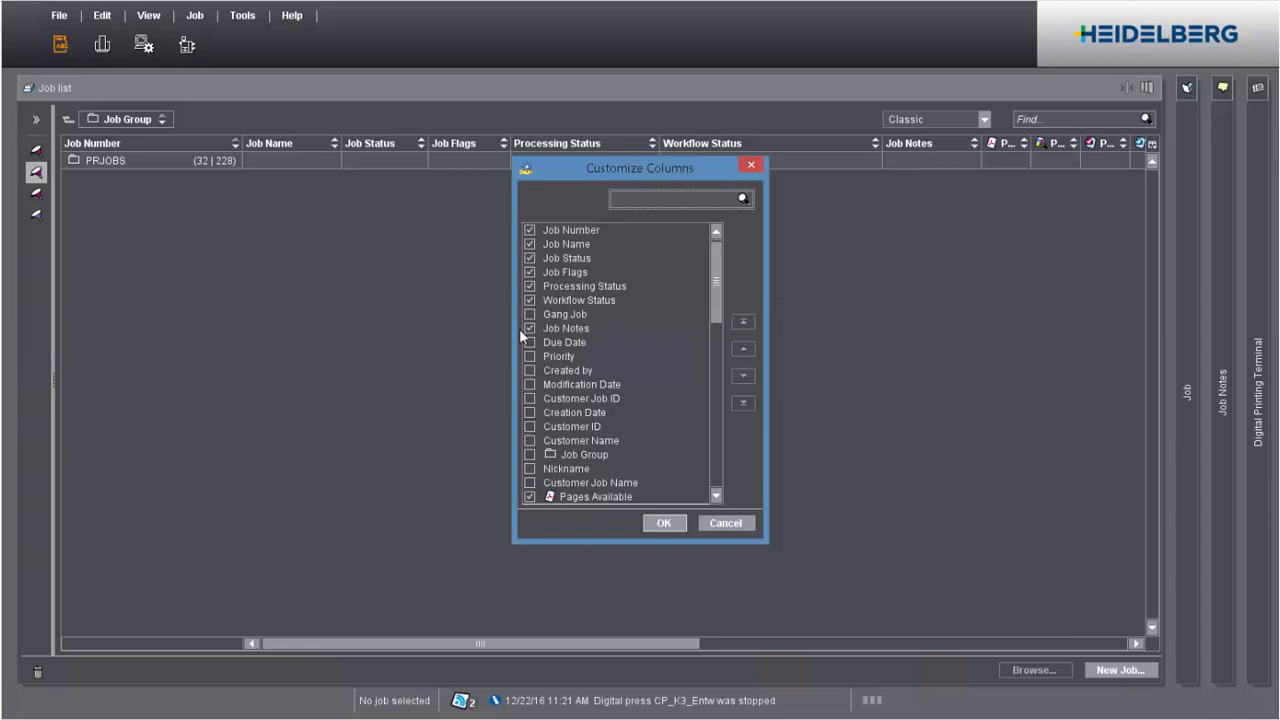
click(579, 300)
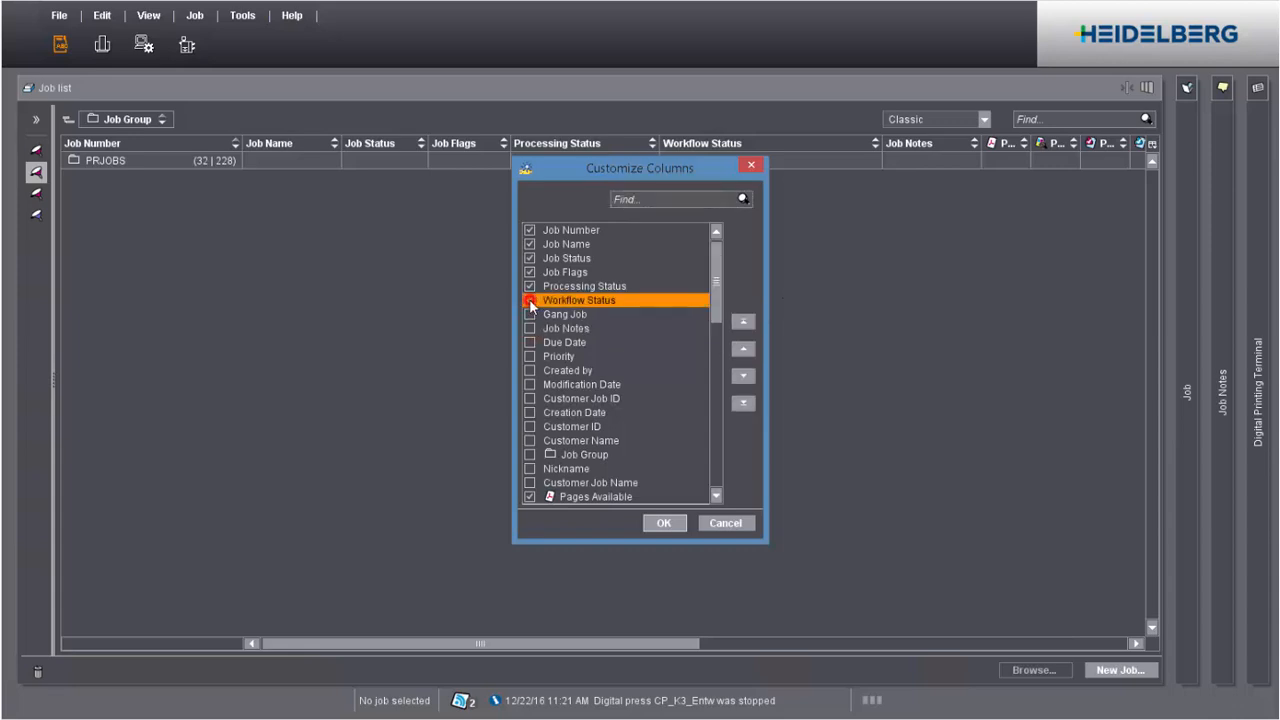
click(529, 300)
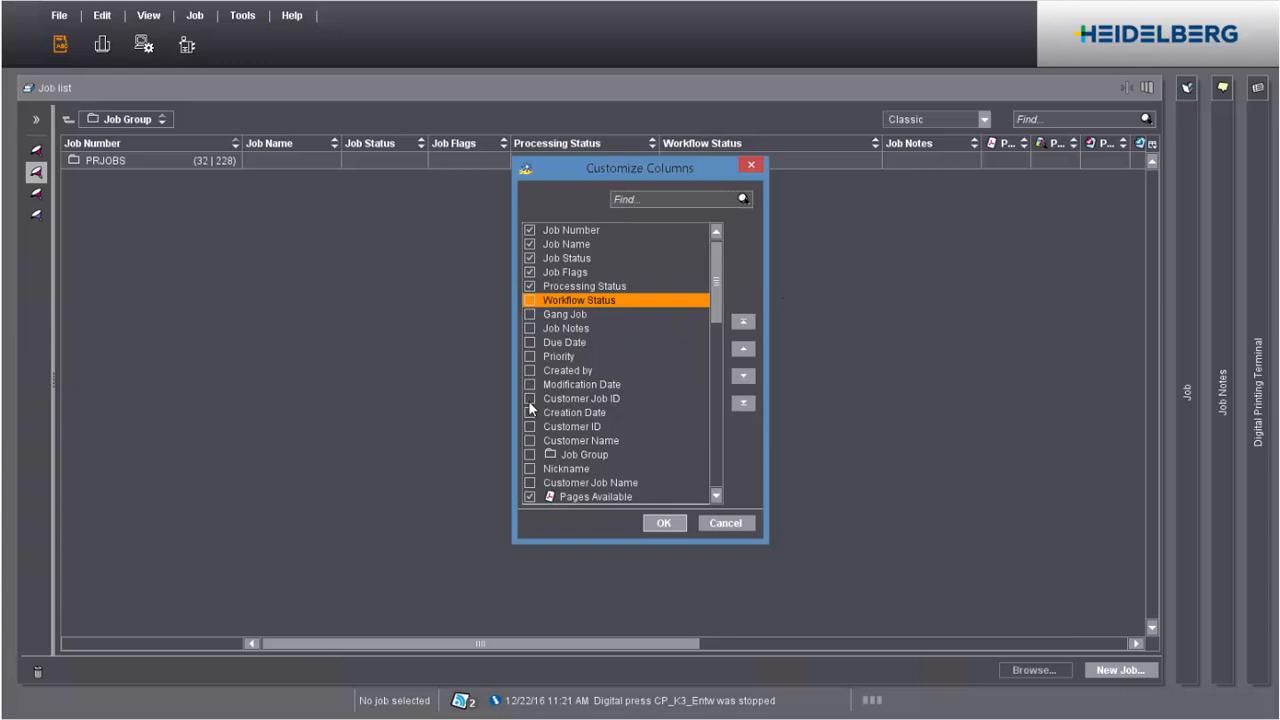
click(530, 426)
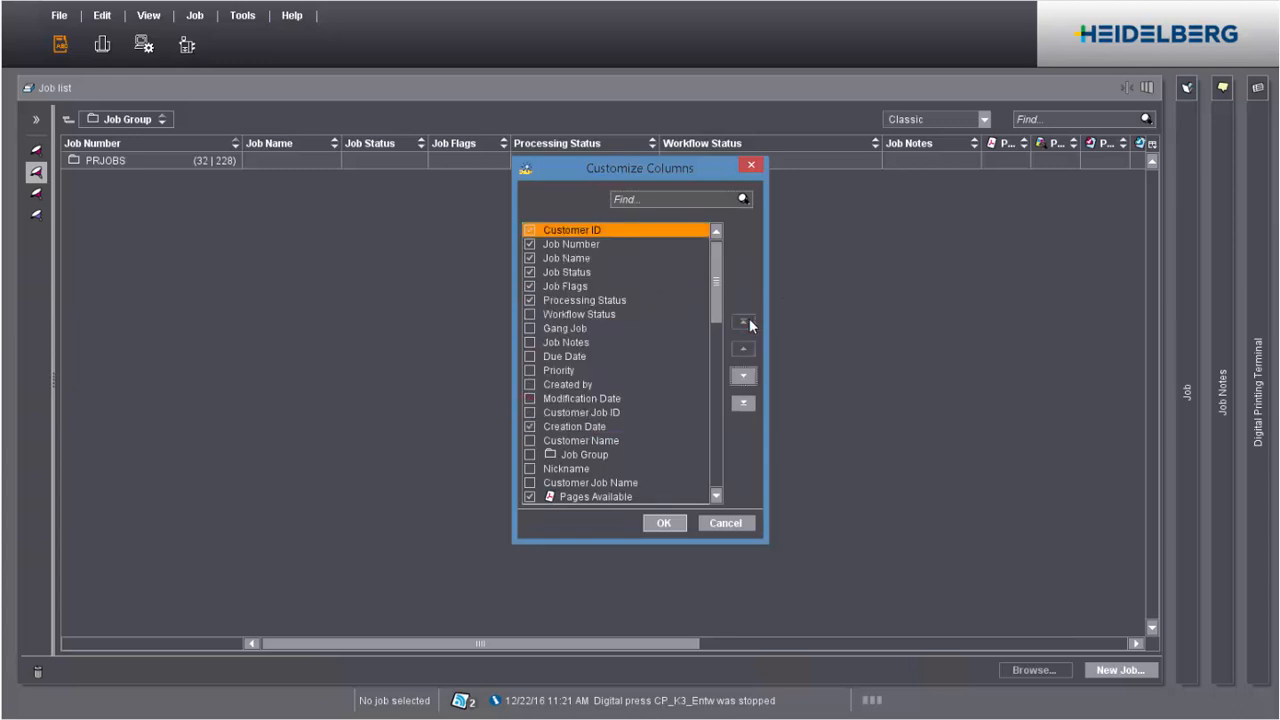
click(663, 522)
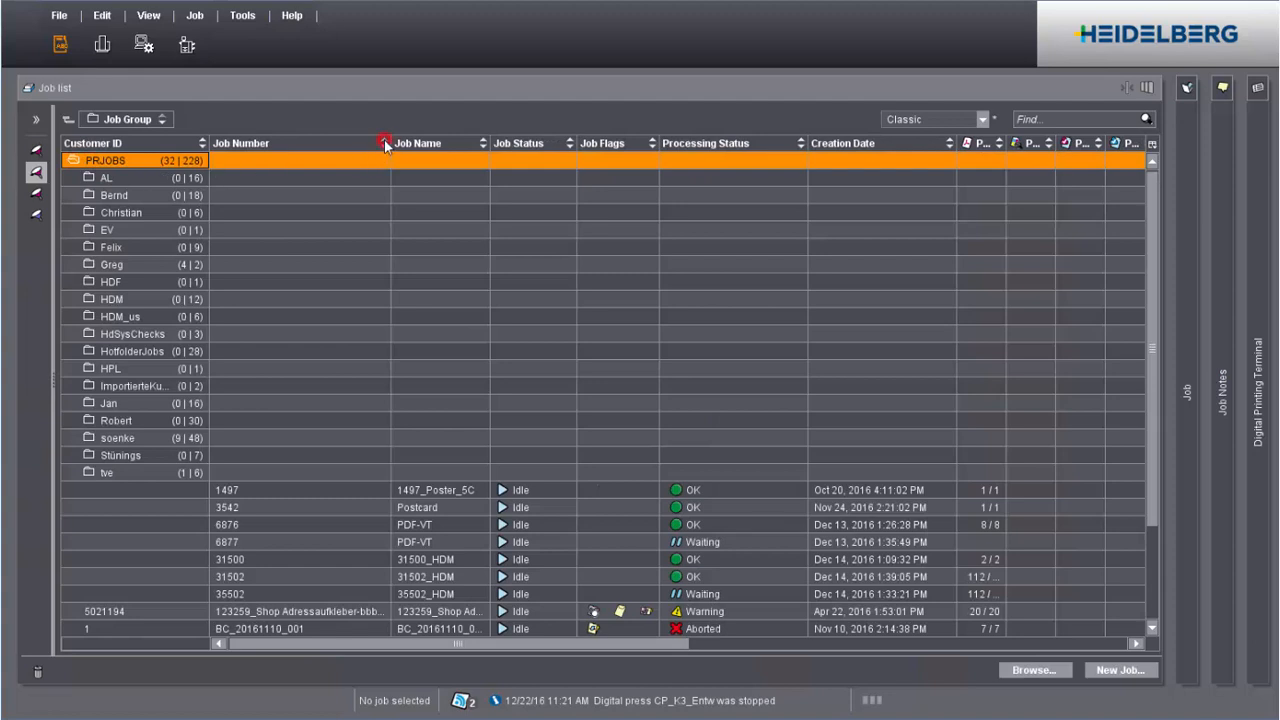
Sort jobs by Job Number and add Job Number as a second grouping level
click(386, 143)
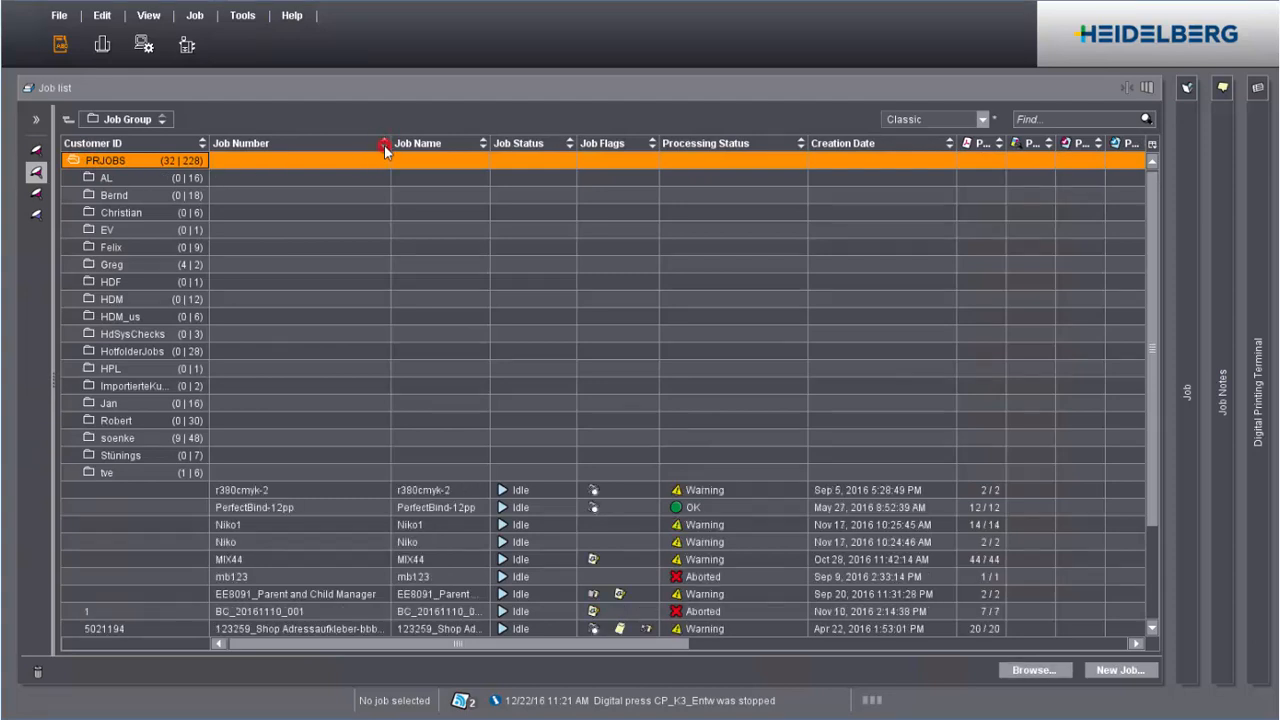
click(385, 143)
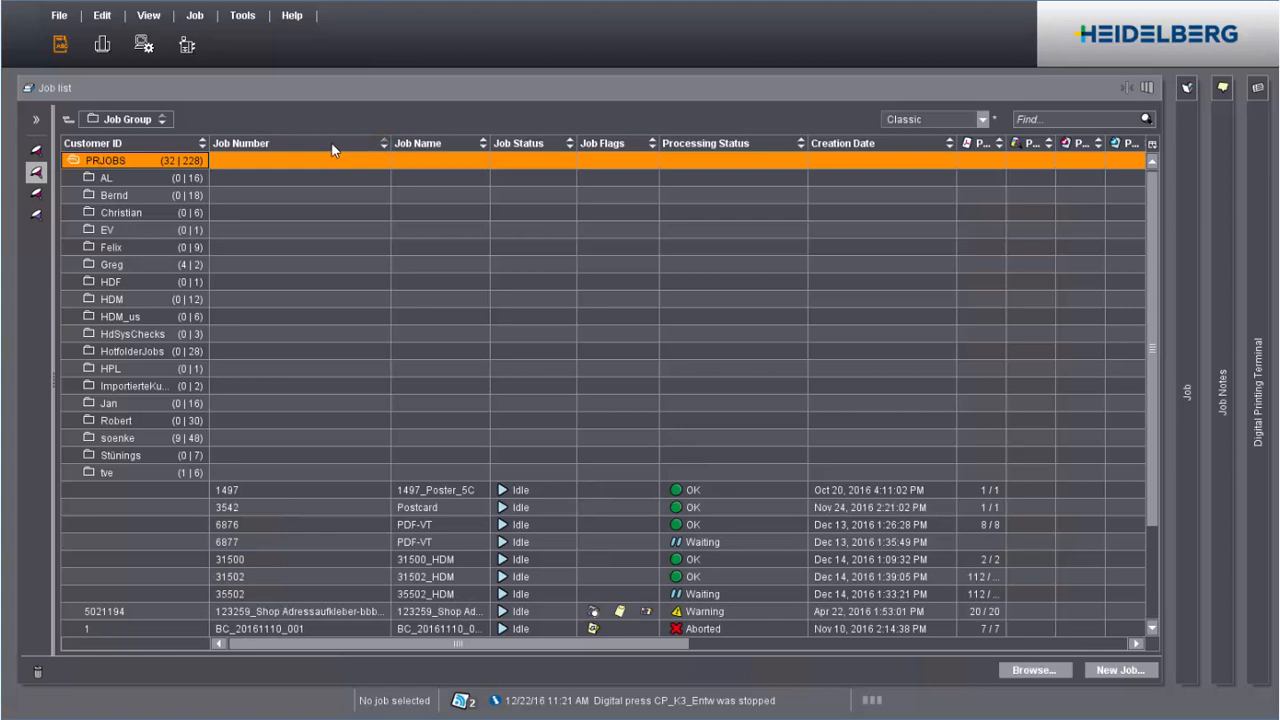
click(157, 119)
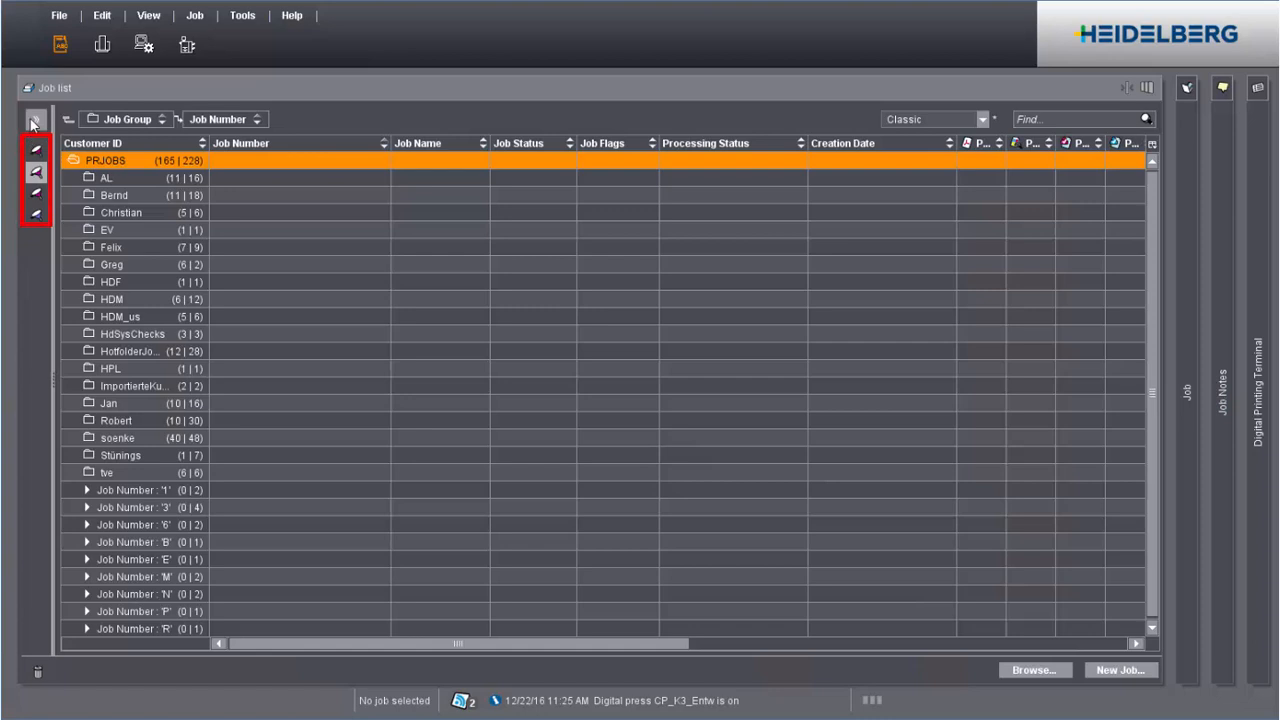
Expand the saved filters panel and apply the Finished filter
click(34, 119)
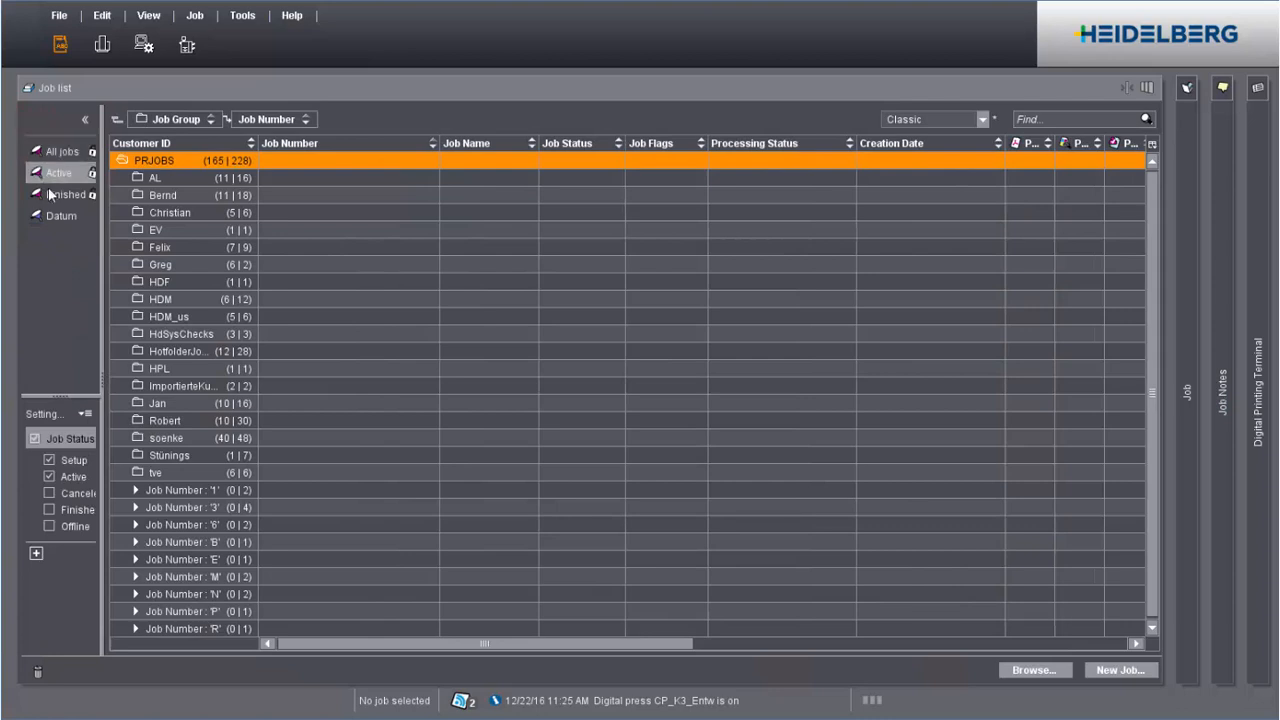
click(66, 194)
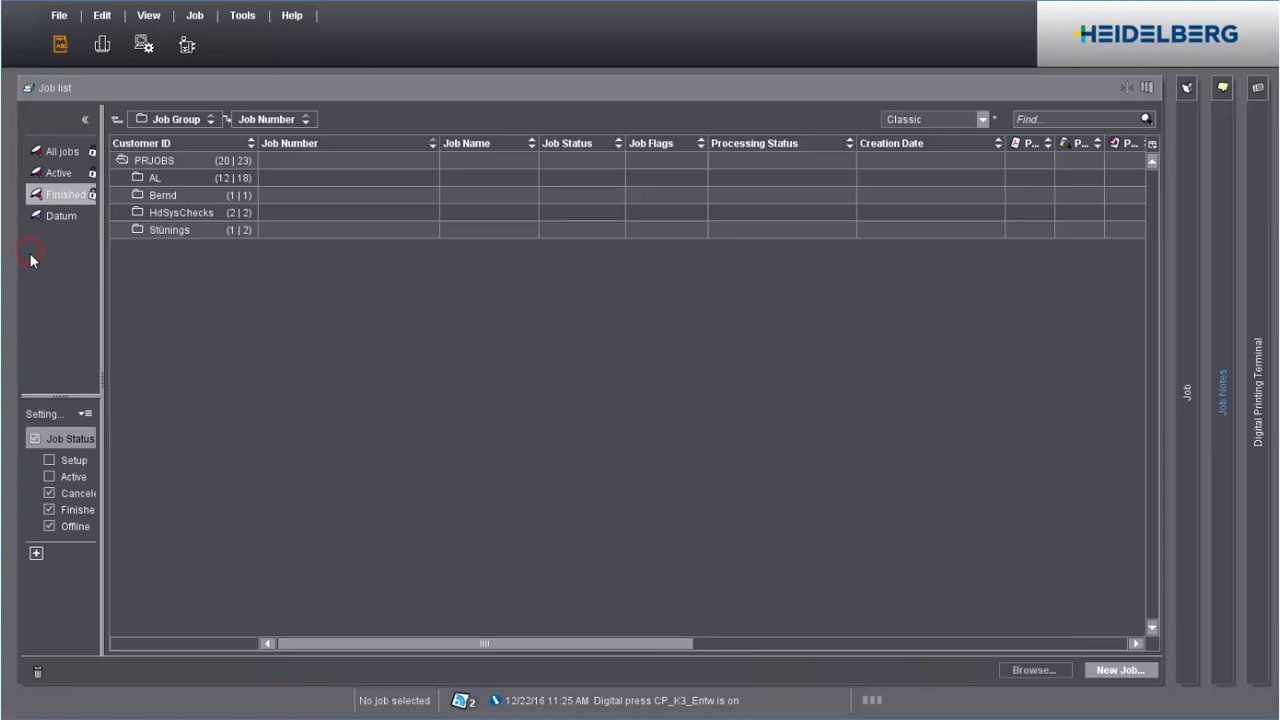
mouse_move(30, 292)
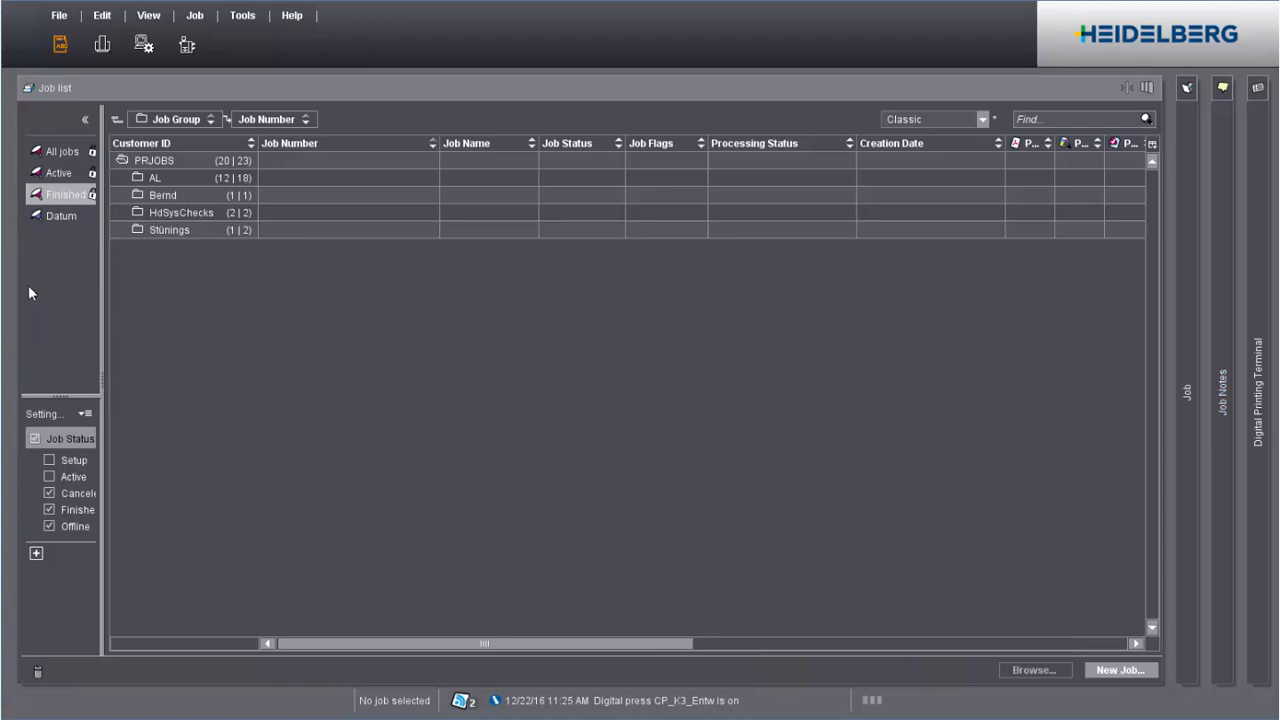
mouse_move(25, 332)
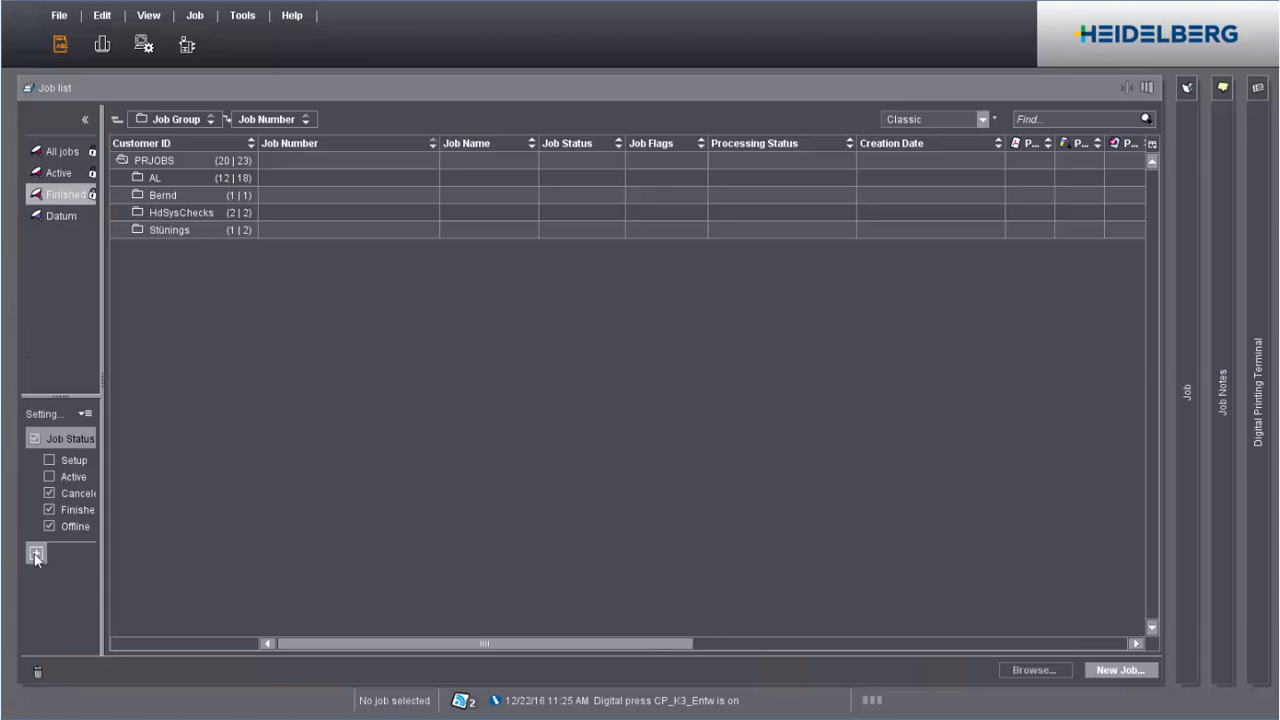
Add a Creation Date rule of younger than 1 Weeks to the Finished filter
click(37, 555)
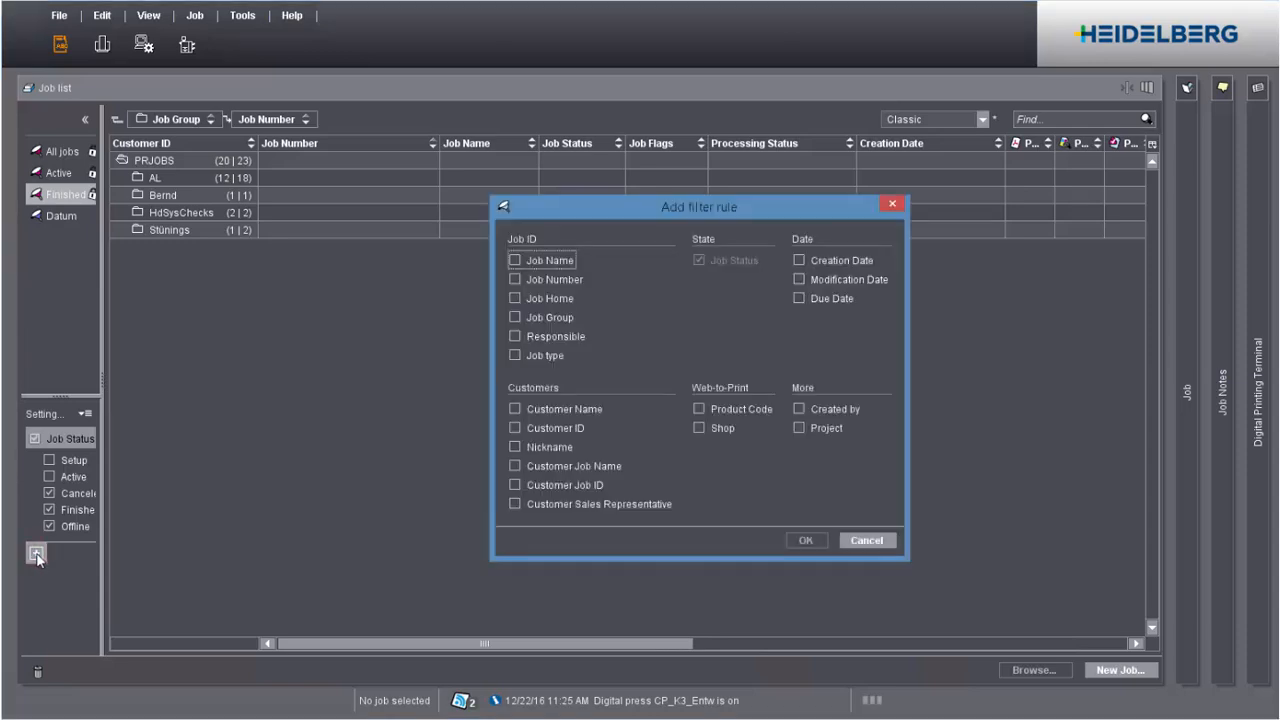
mouse_move(849, 229)
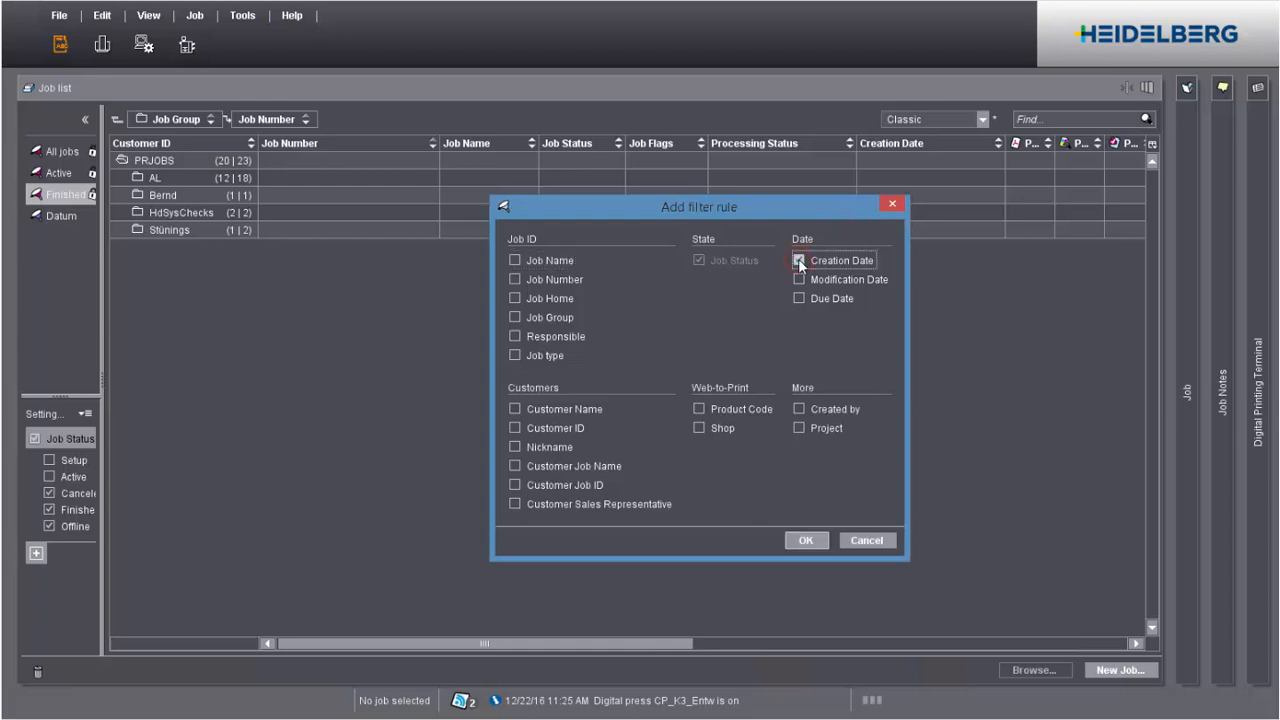
click(805, 540)
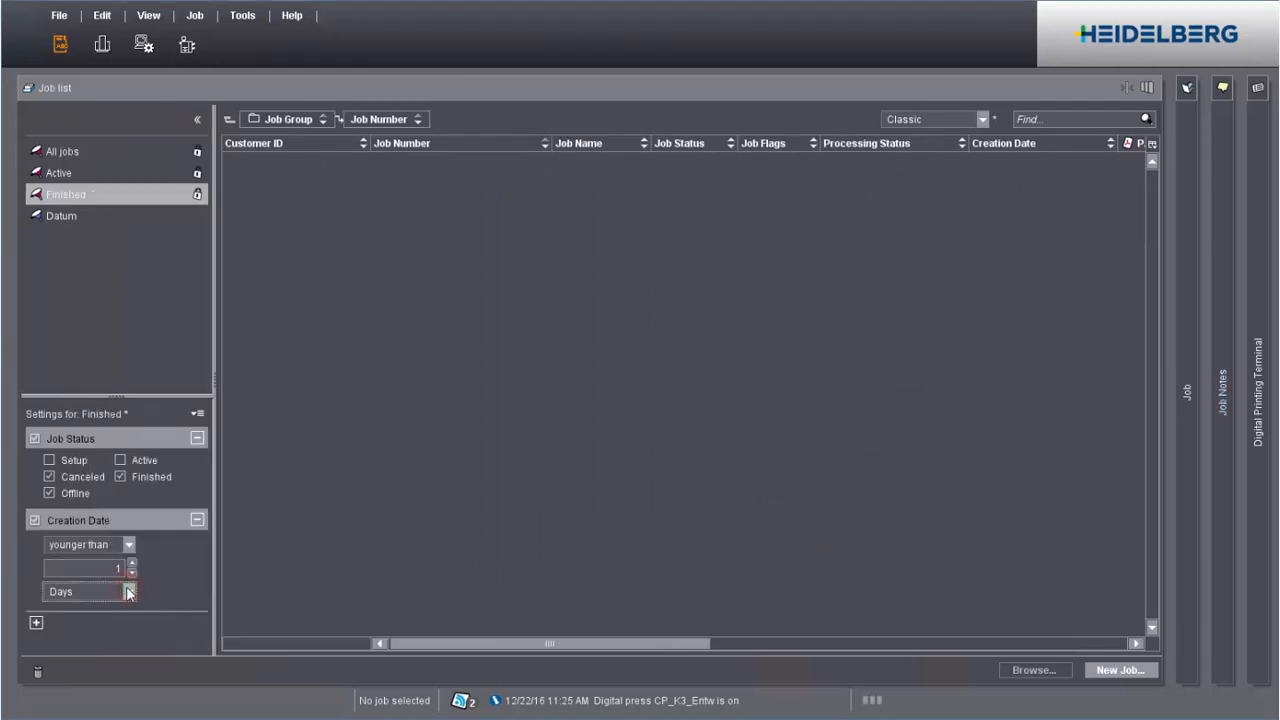
click(128, 591)
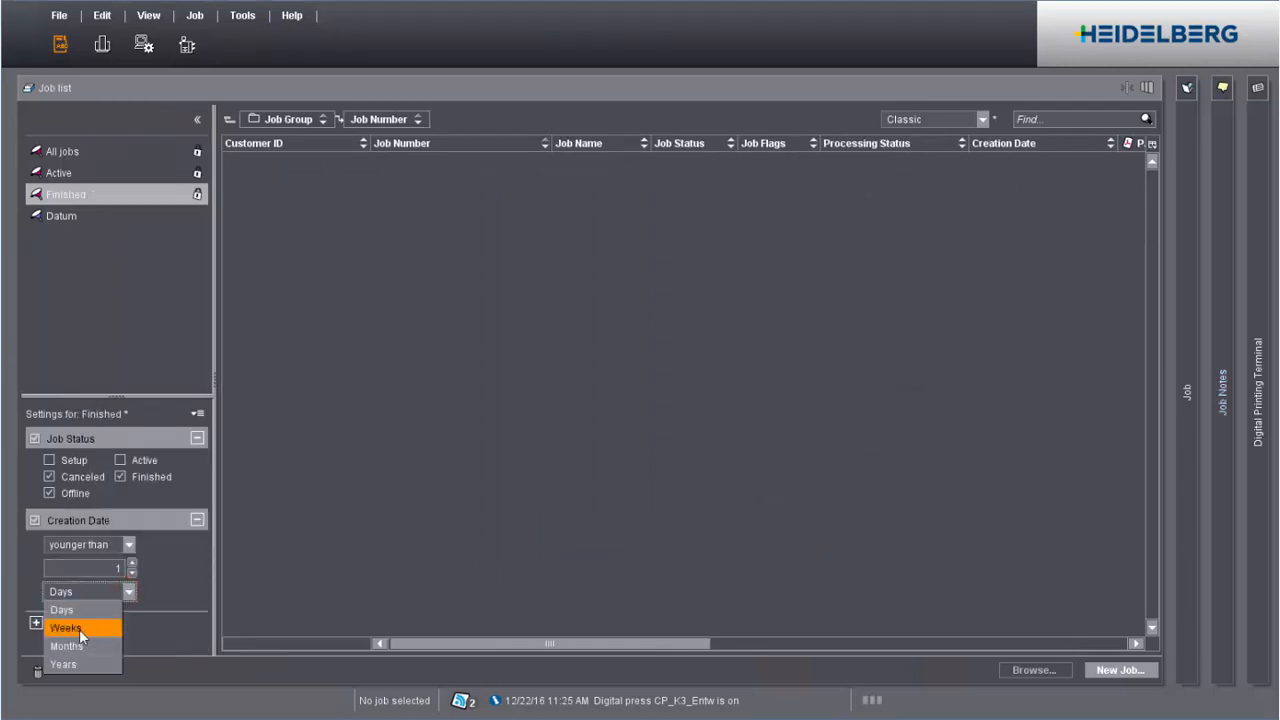
click(66, 628)
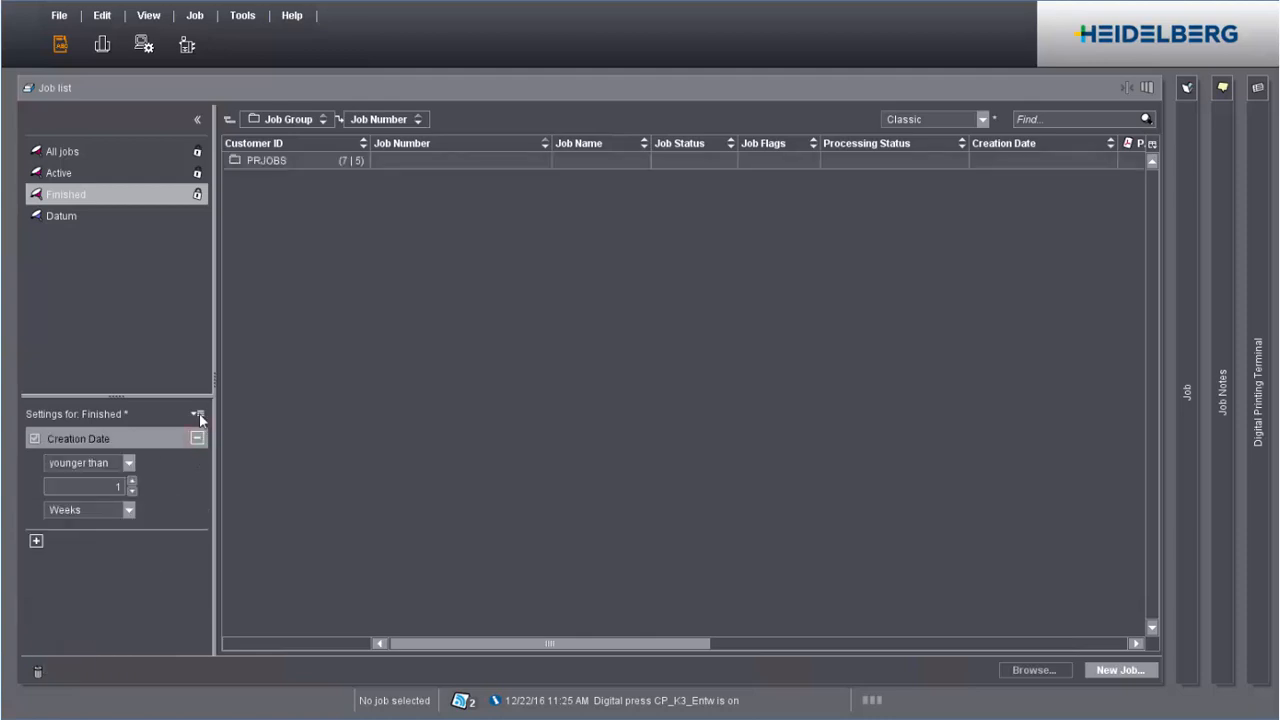
Save the current filter settings as a new filter named 'Date' with an icon
click(198, 414)
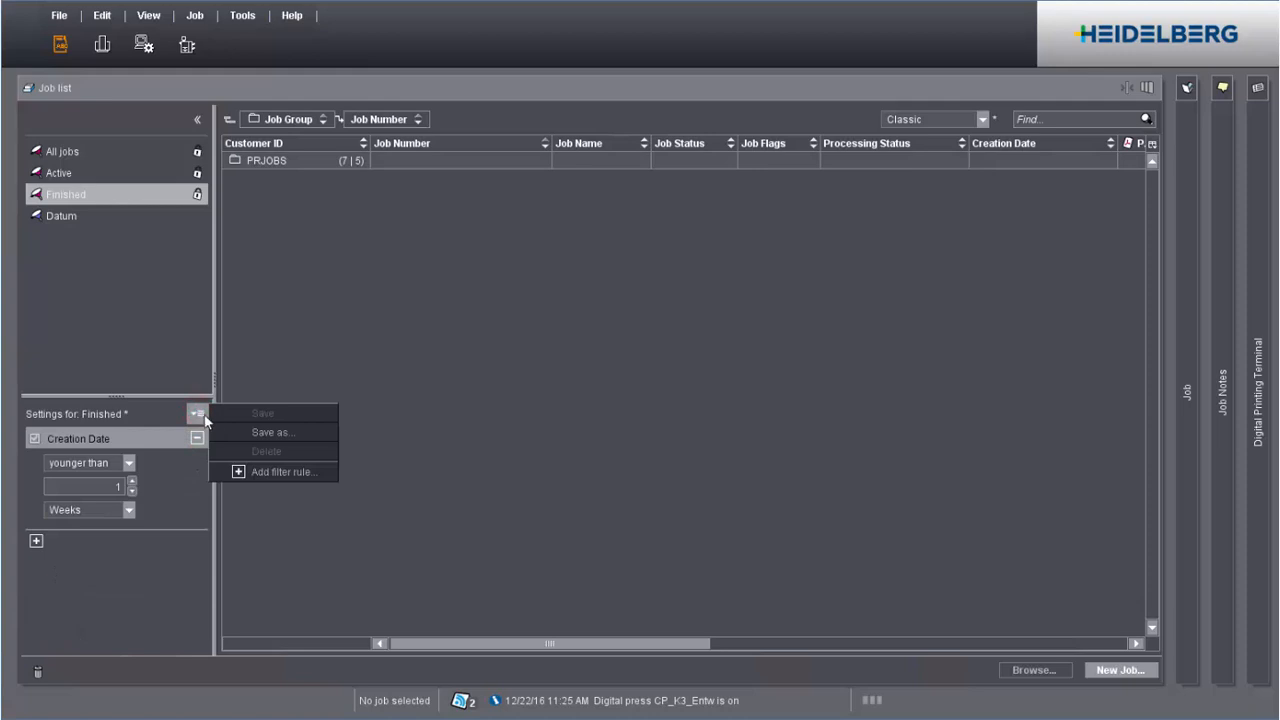
click(272, 432)
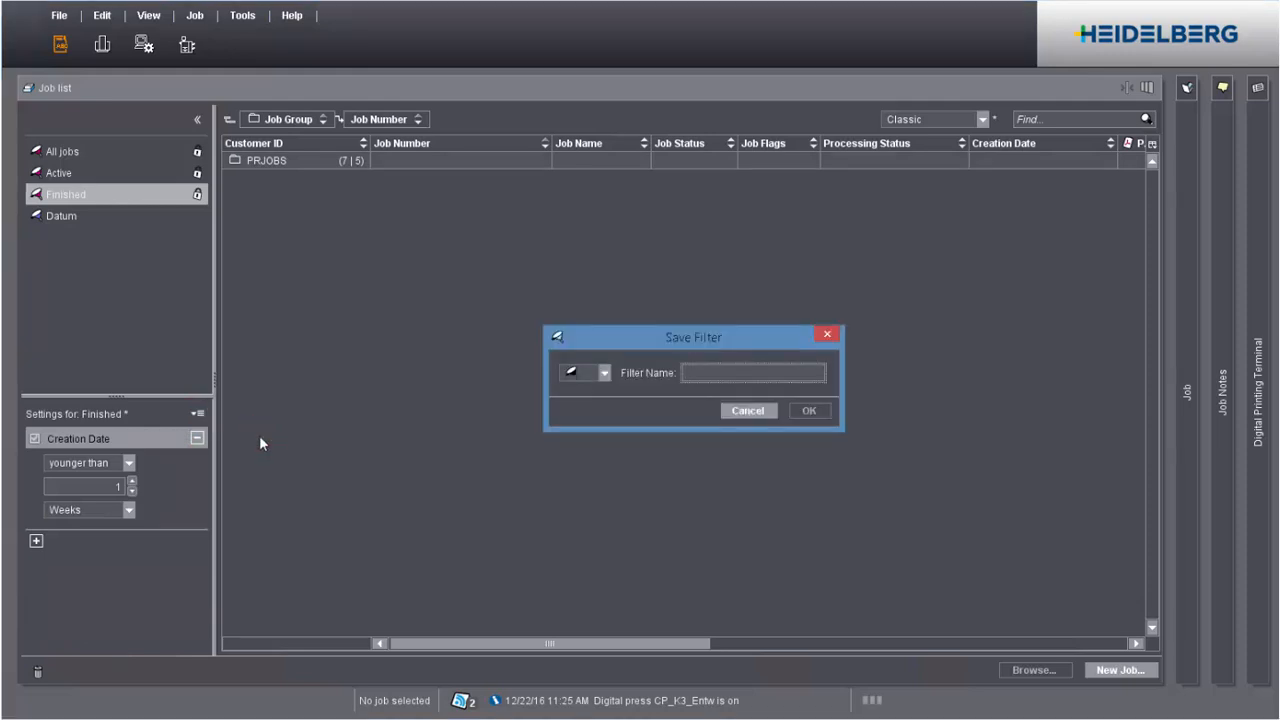
click(750, 372)
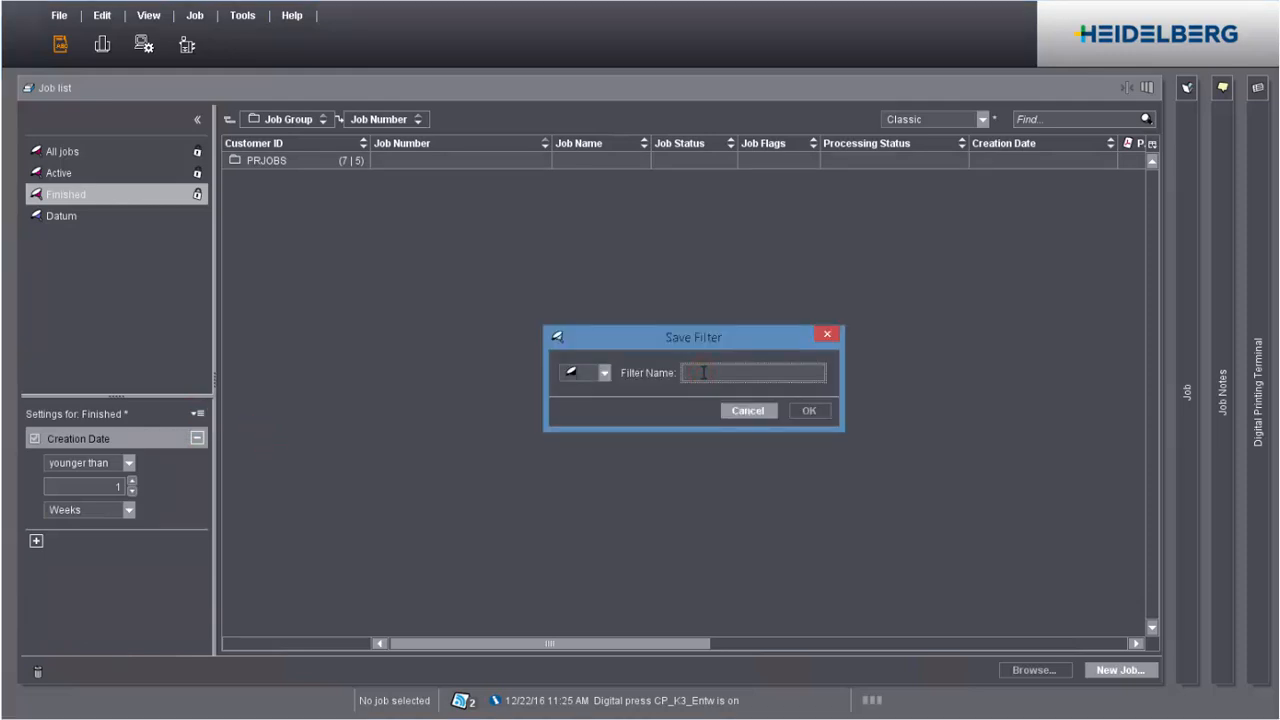
text(Date)
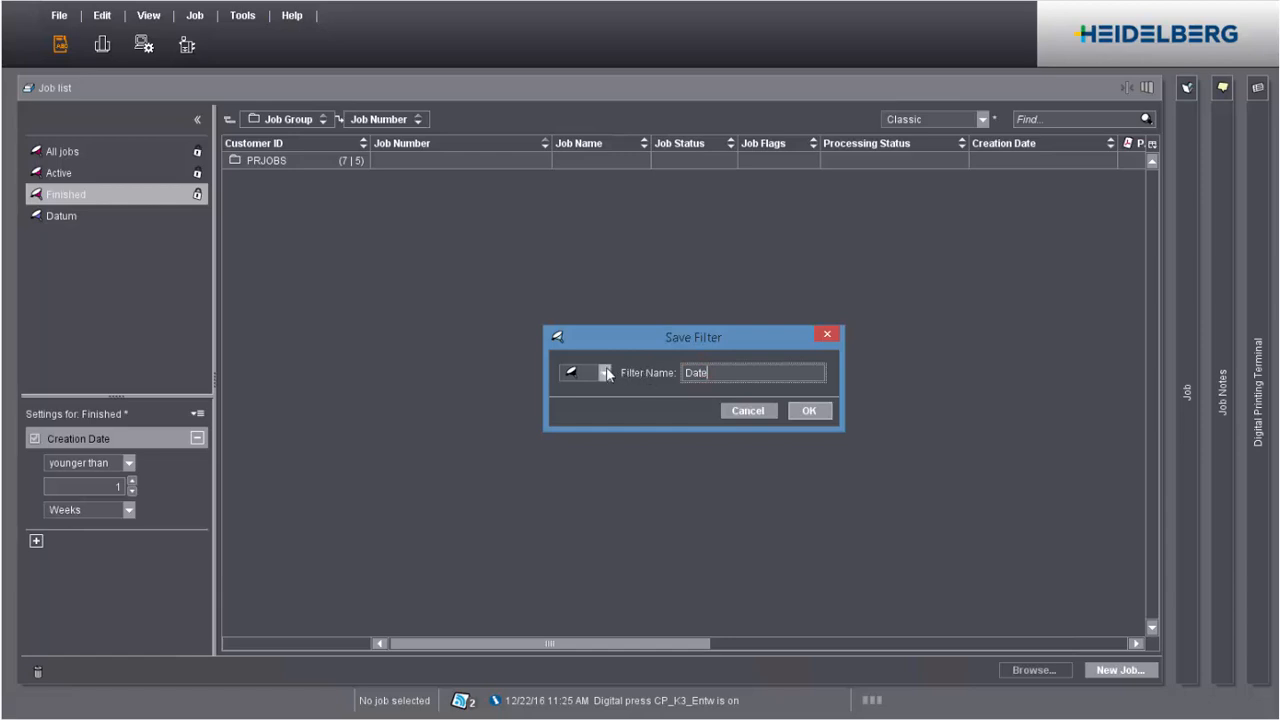
click(603, 372)
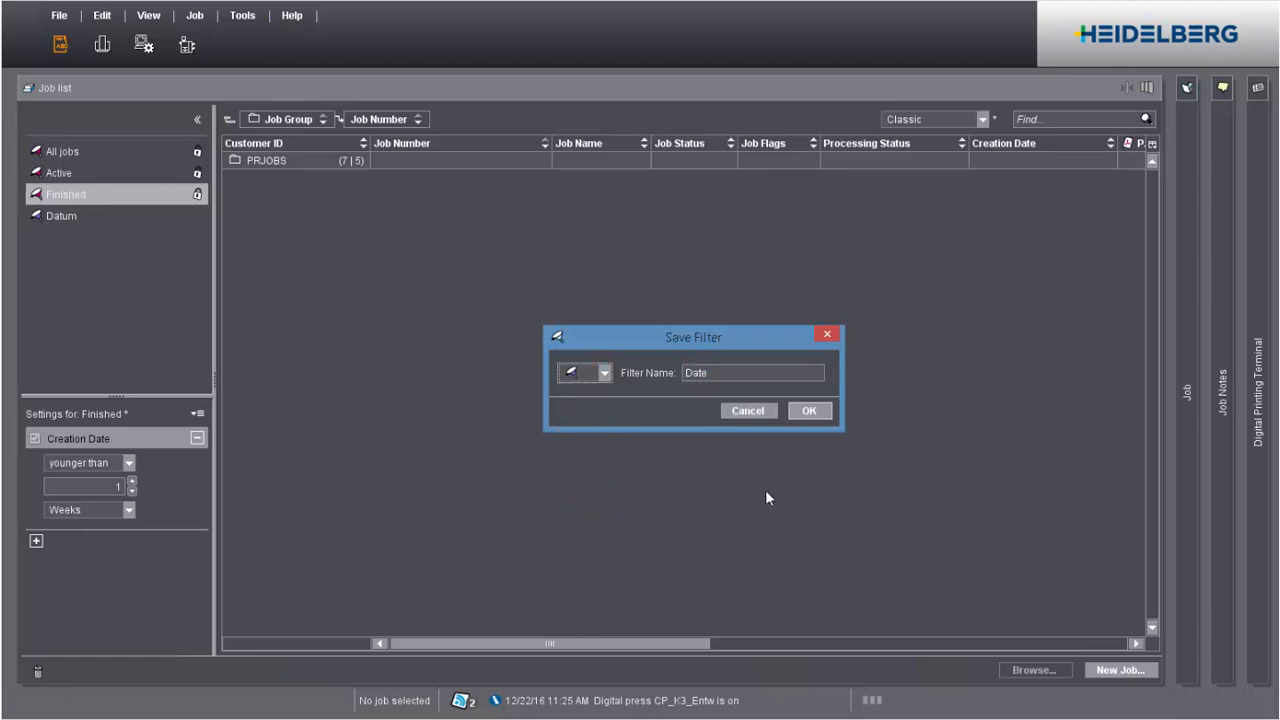
click(809, 410)
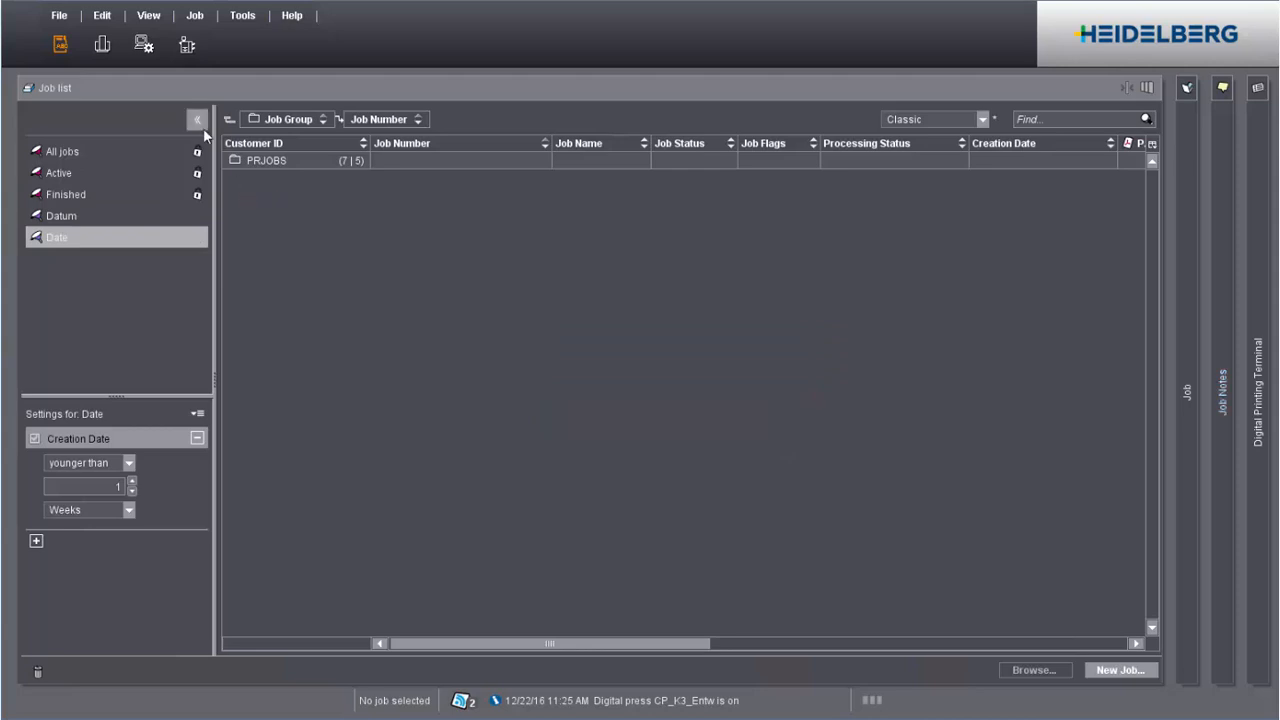
Collapse the saved filter panel to a narrow icon strip, keeping the Date filter applied
click(197, 119)
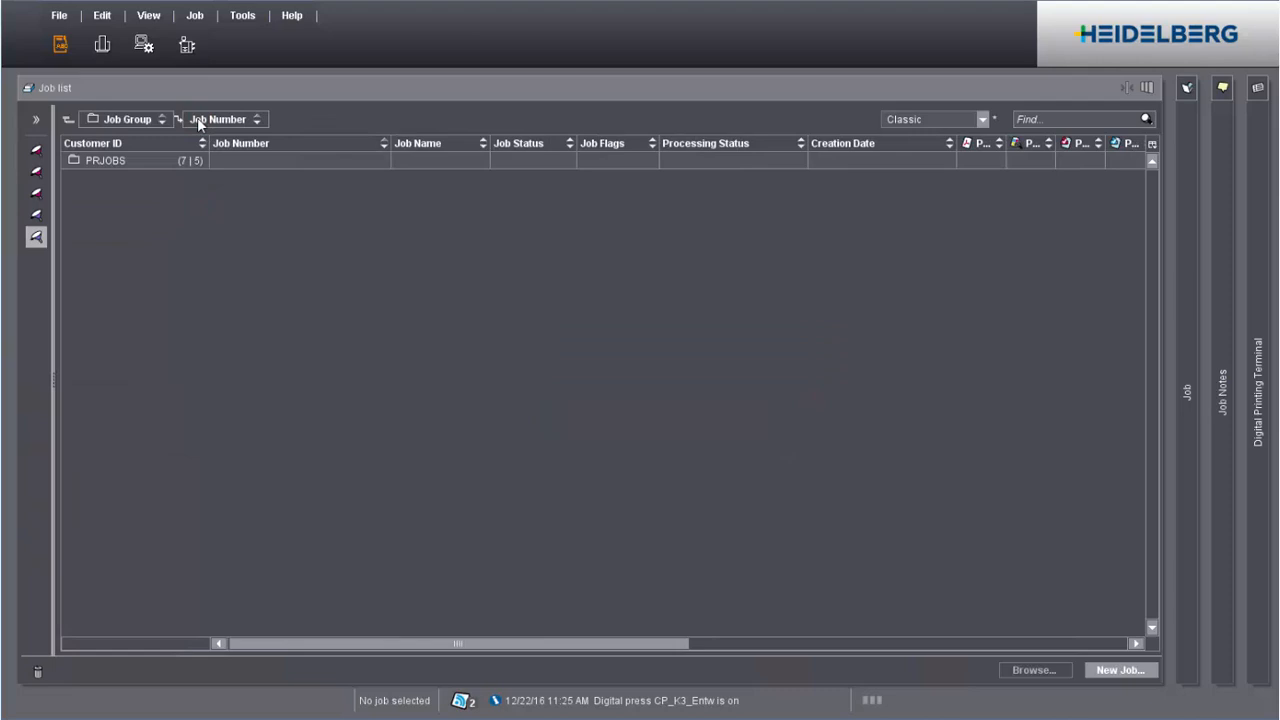
mouse_move(70, 193)
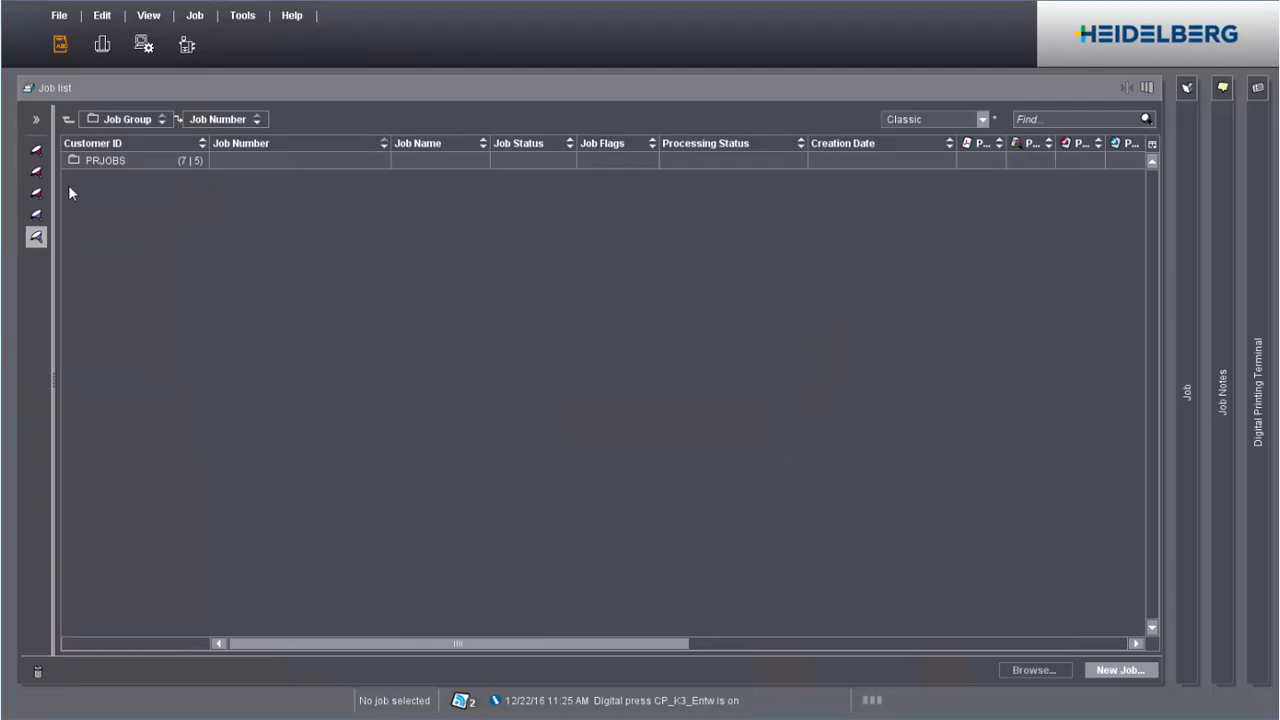
mouse_move(36, 237)
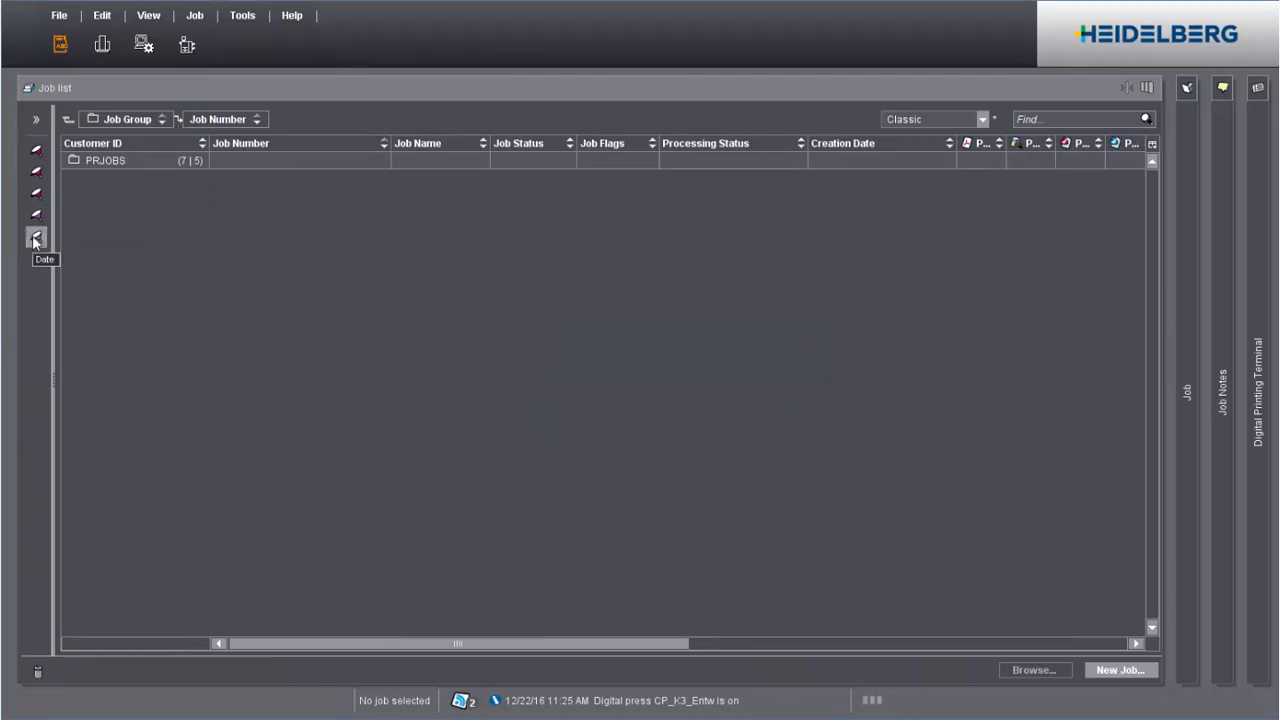